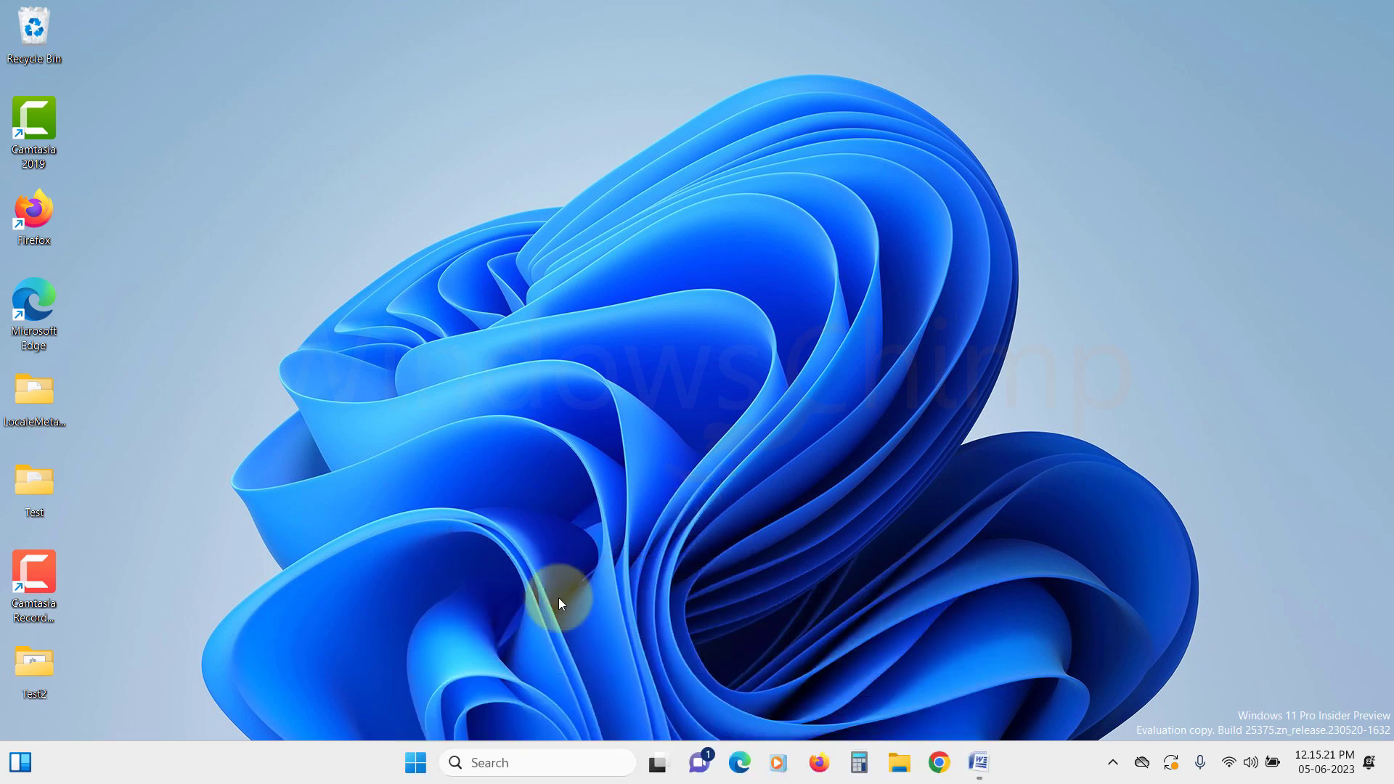
Reach System > Troubleshoot > Other troubleshooters in Settings from the Start menu
click(415, 762)
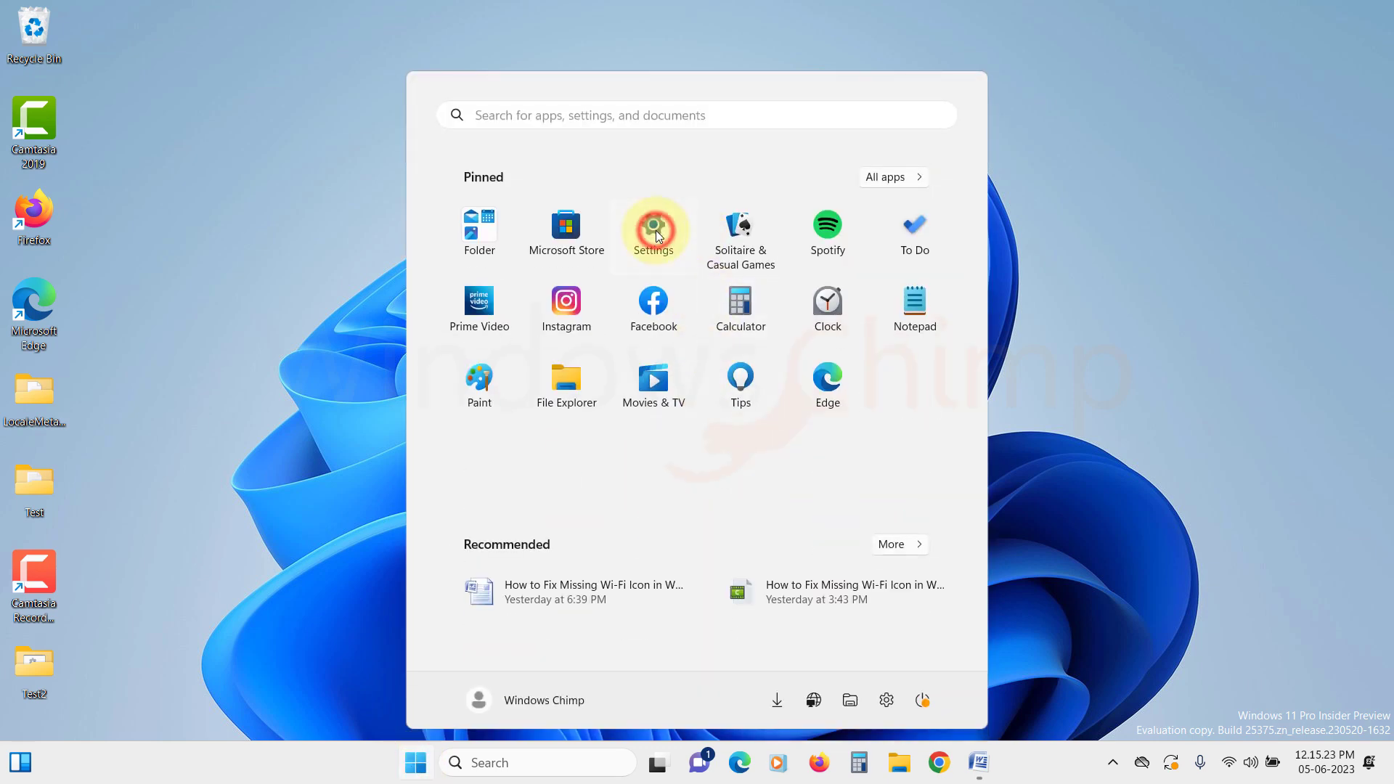
click(653, 225)
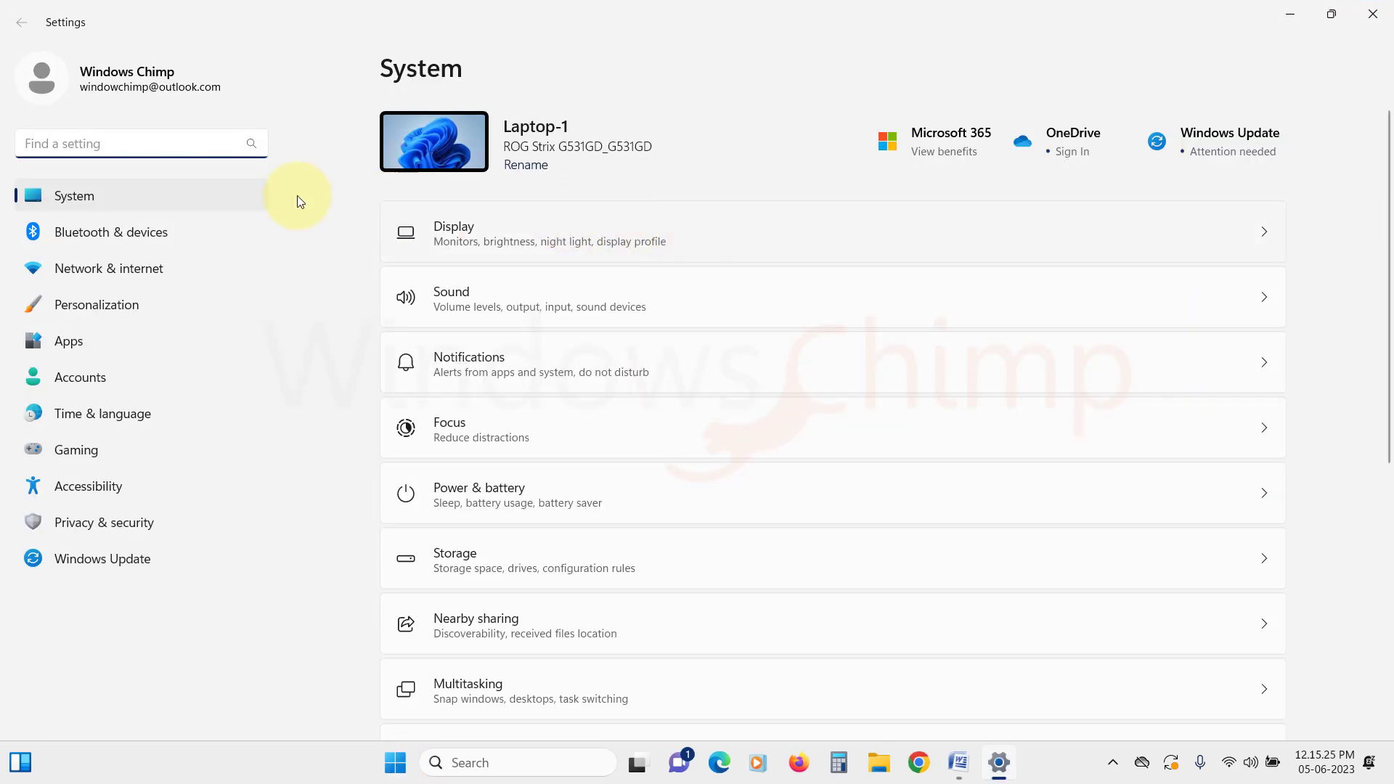
scroll(down, 3)
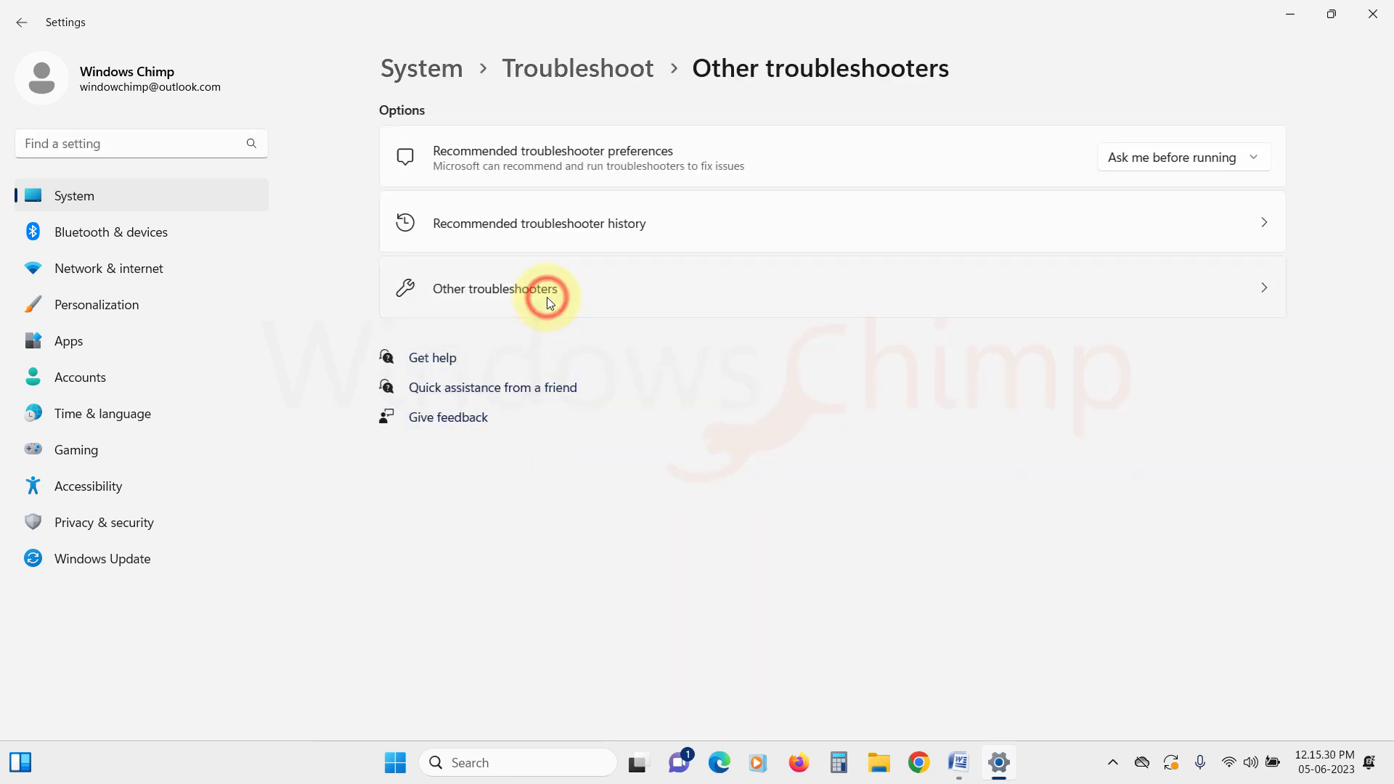
click(546, 296)
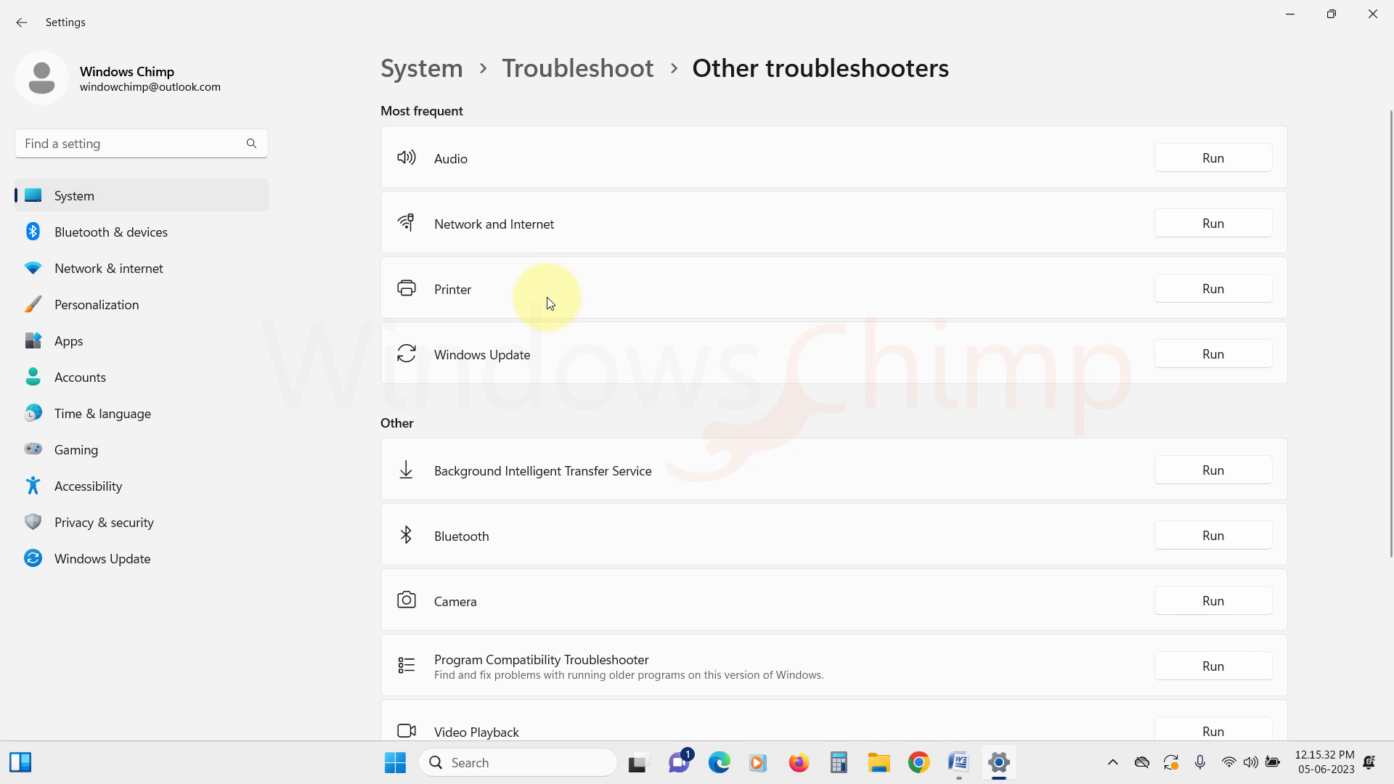
mouse_move(1197, 233)
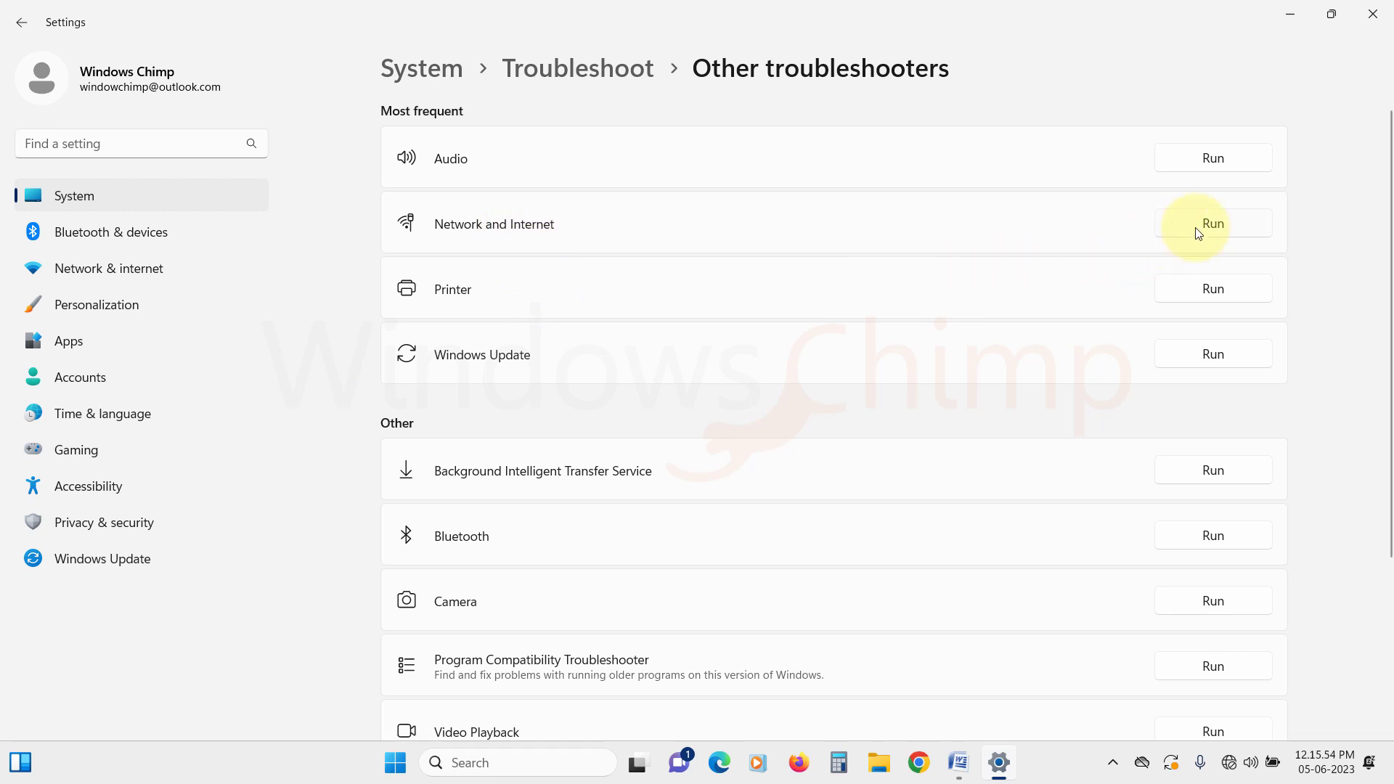
Run the Network and Internet troubleshooter and apply its Turn on Wi-Fi fix in Get Help
click(1212, 224)
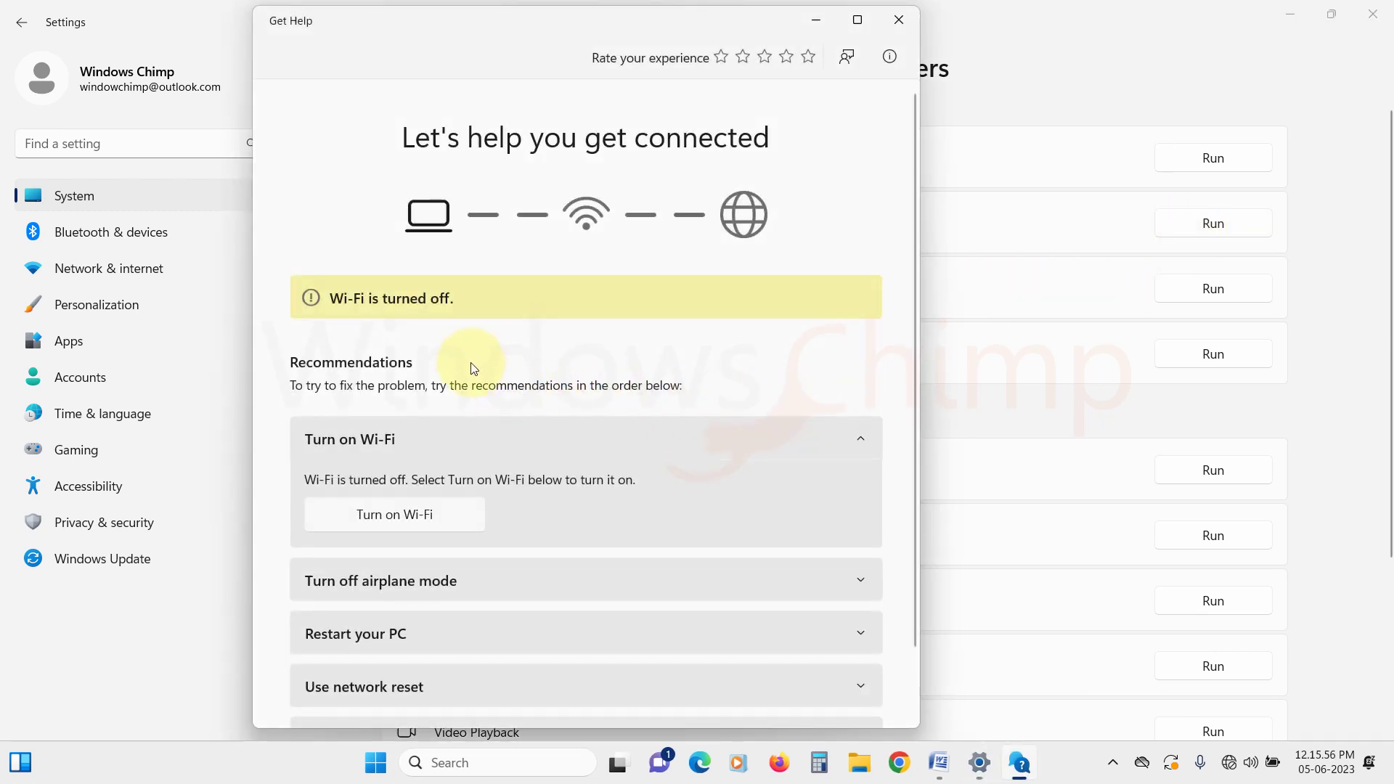
scroll(down, 3)
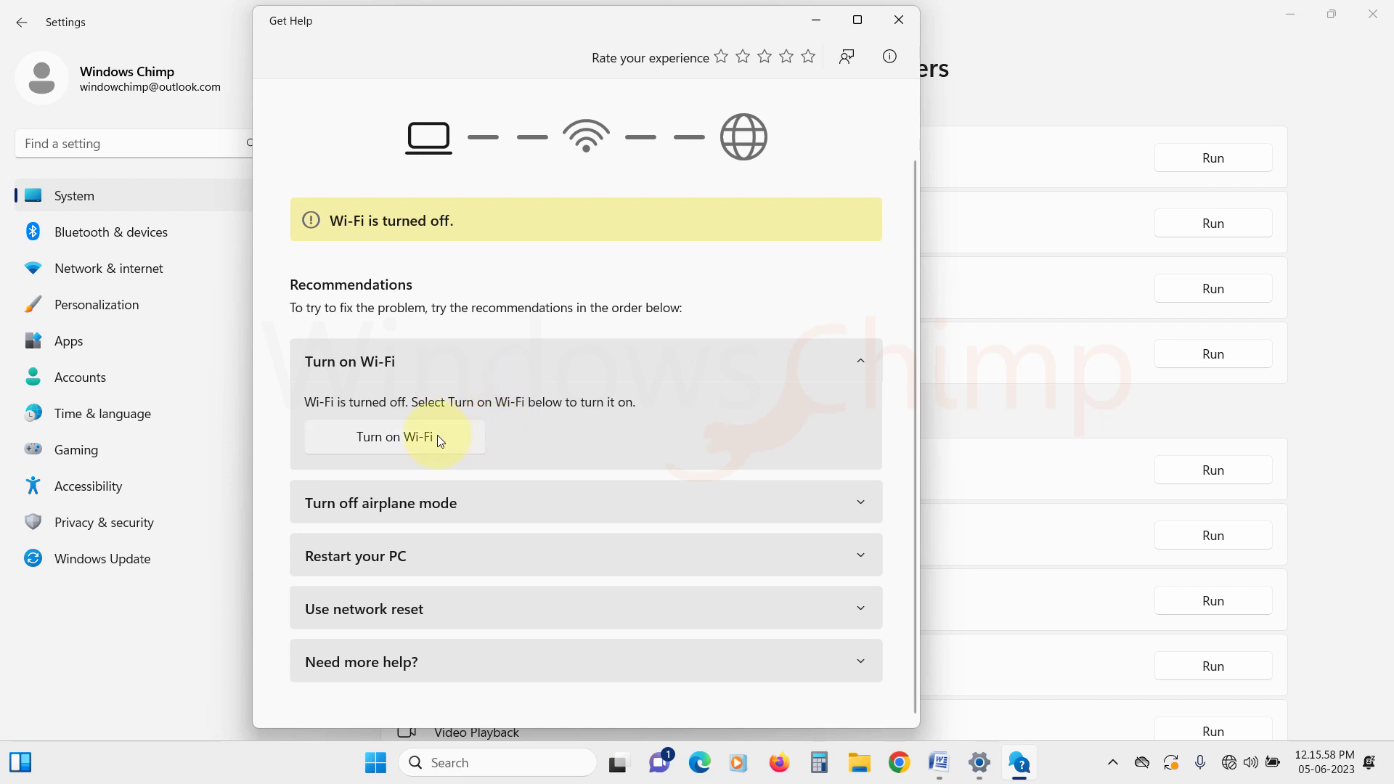
click(393, 436)
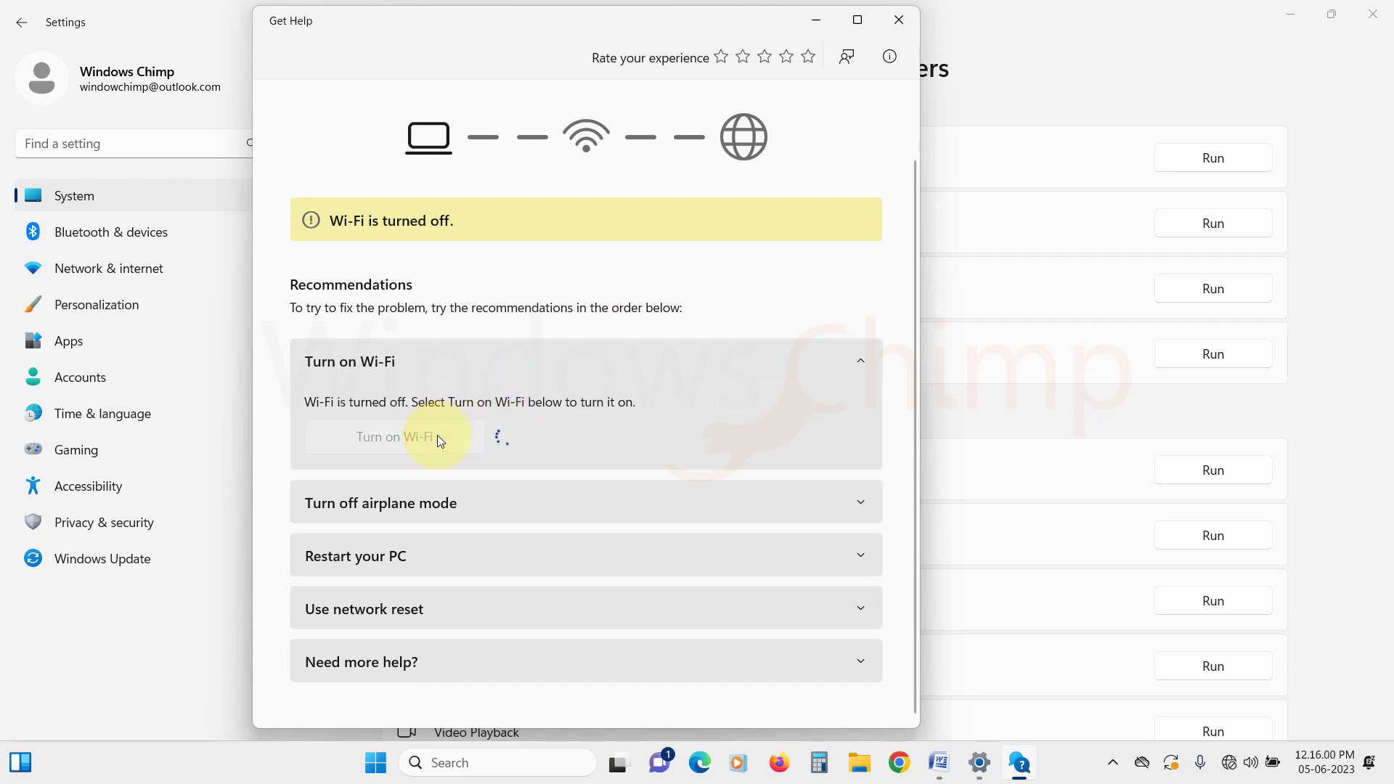
mouse_move(471, 533)
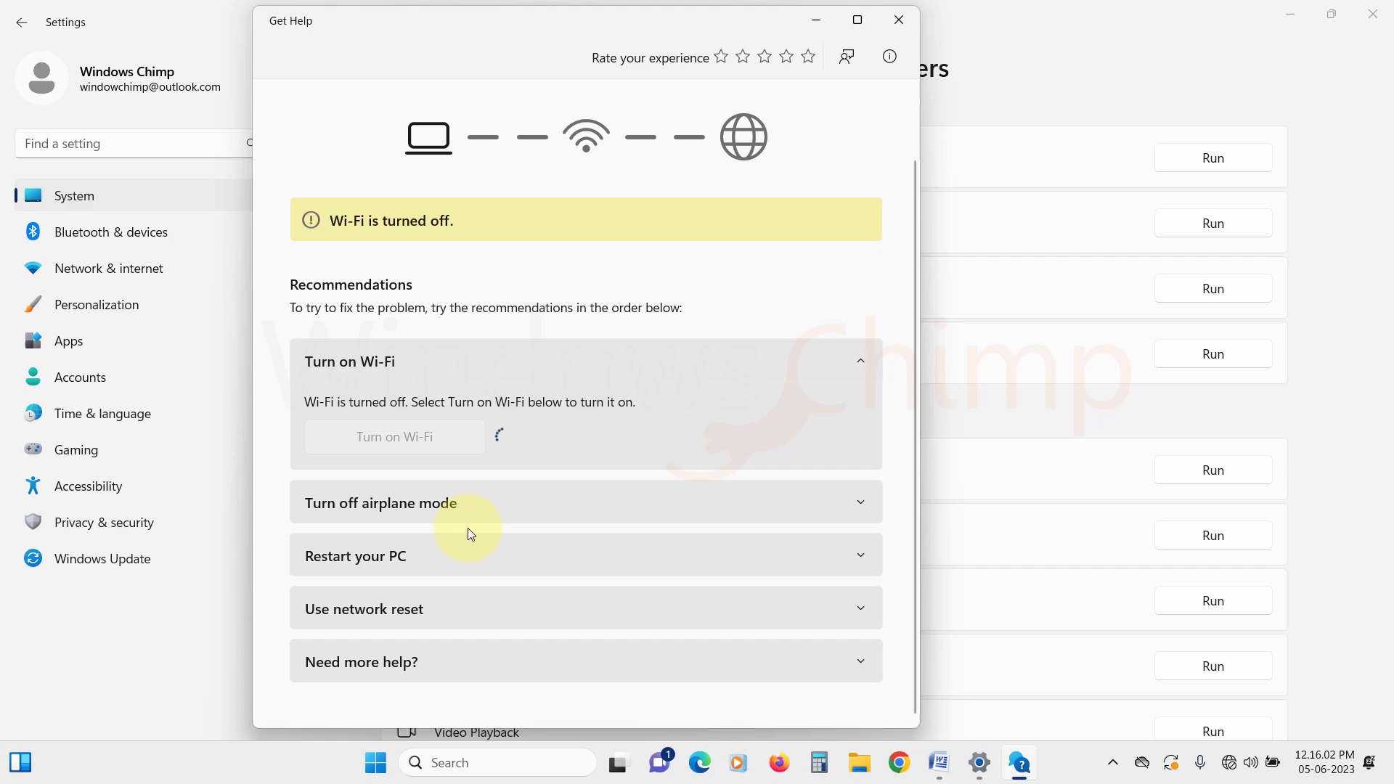
click(393, 436)
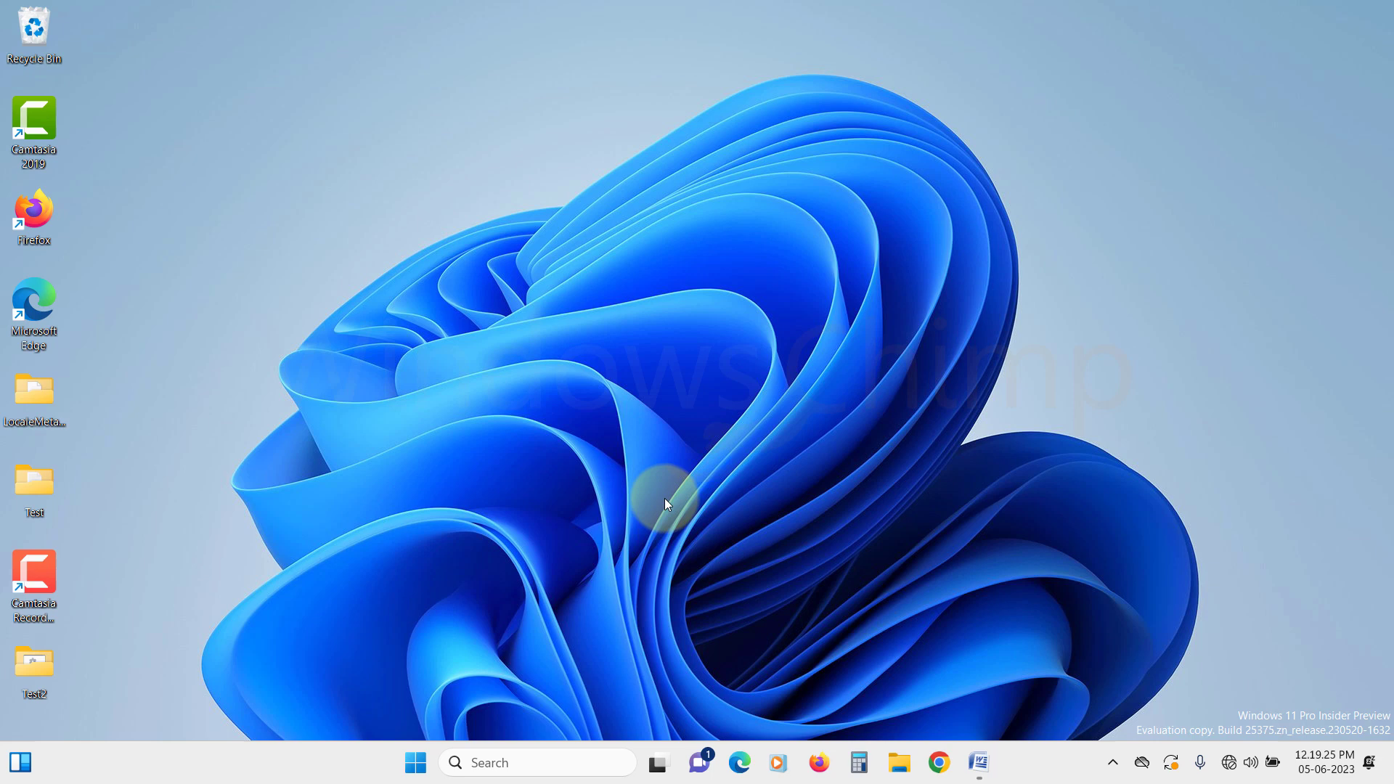
Launch Network Connections by running ncpa.cpl from the Run dialog
key(Win+R)
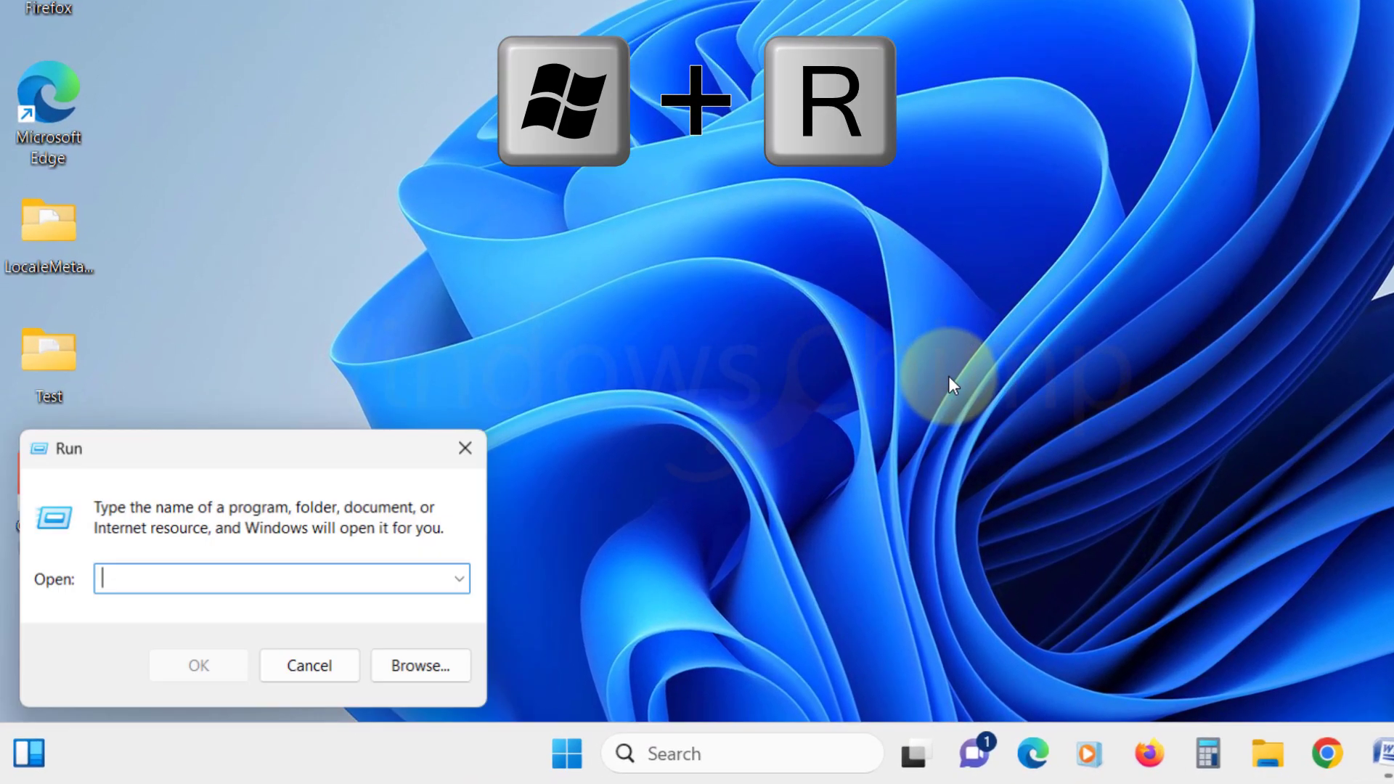
text(ncp)
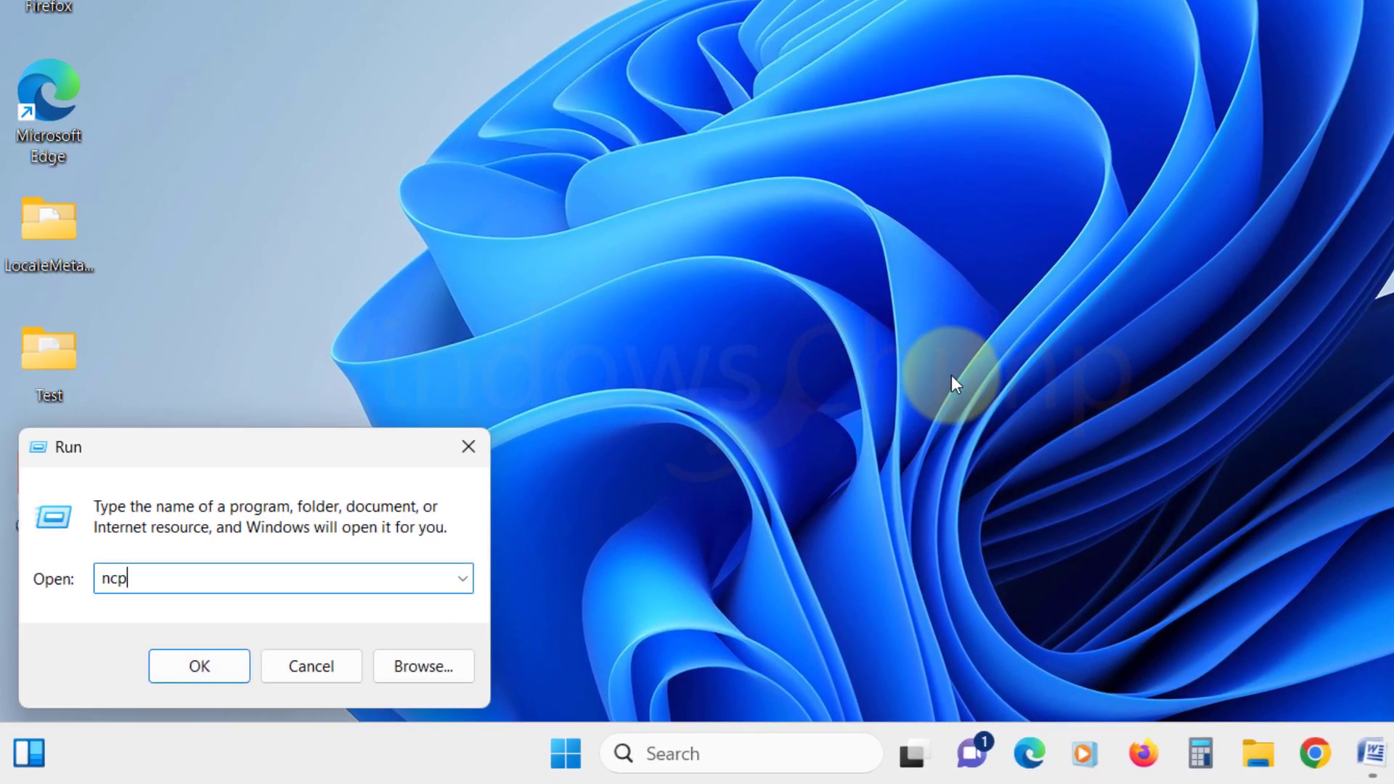
text(a.cpl)
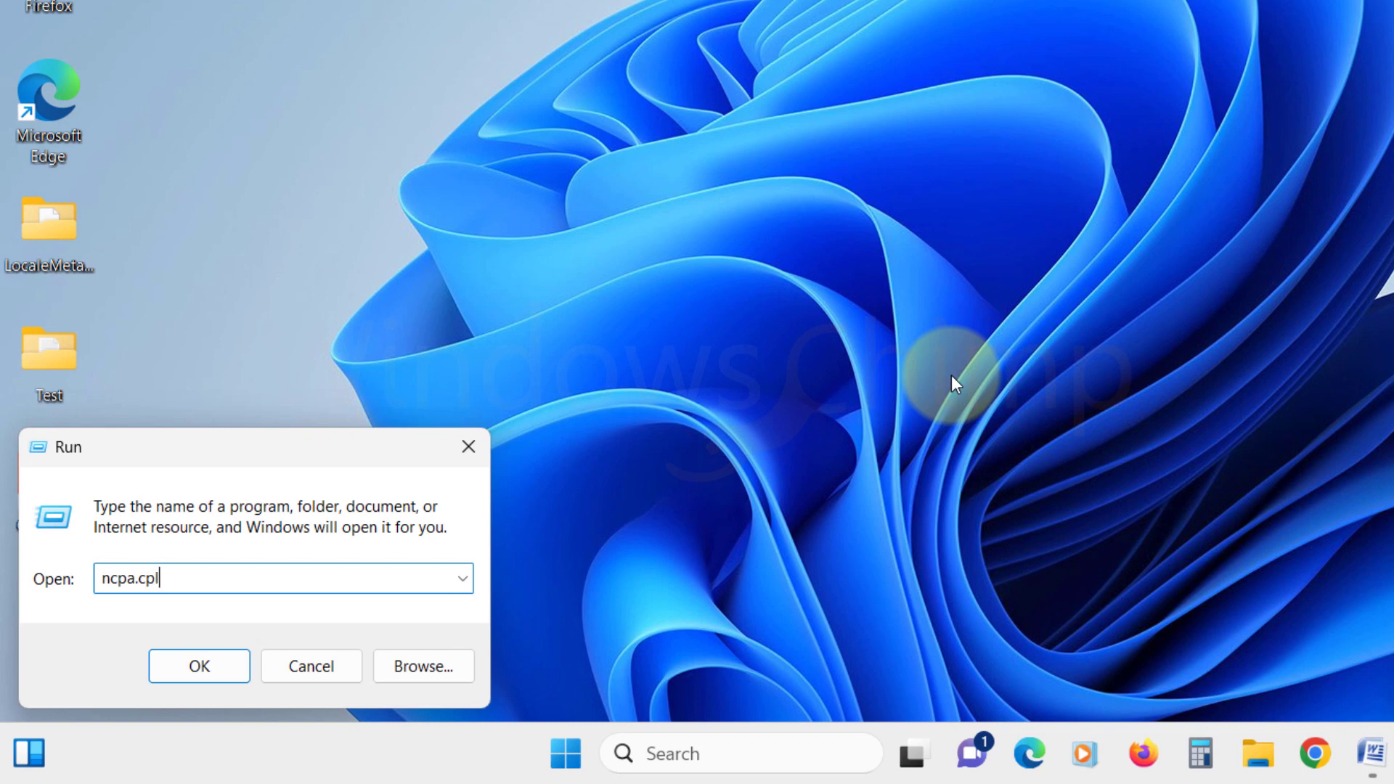
click(199, 665)
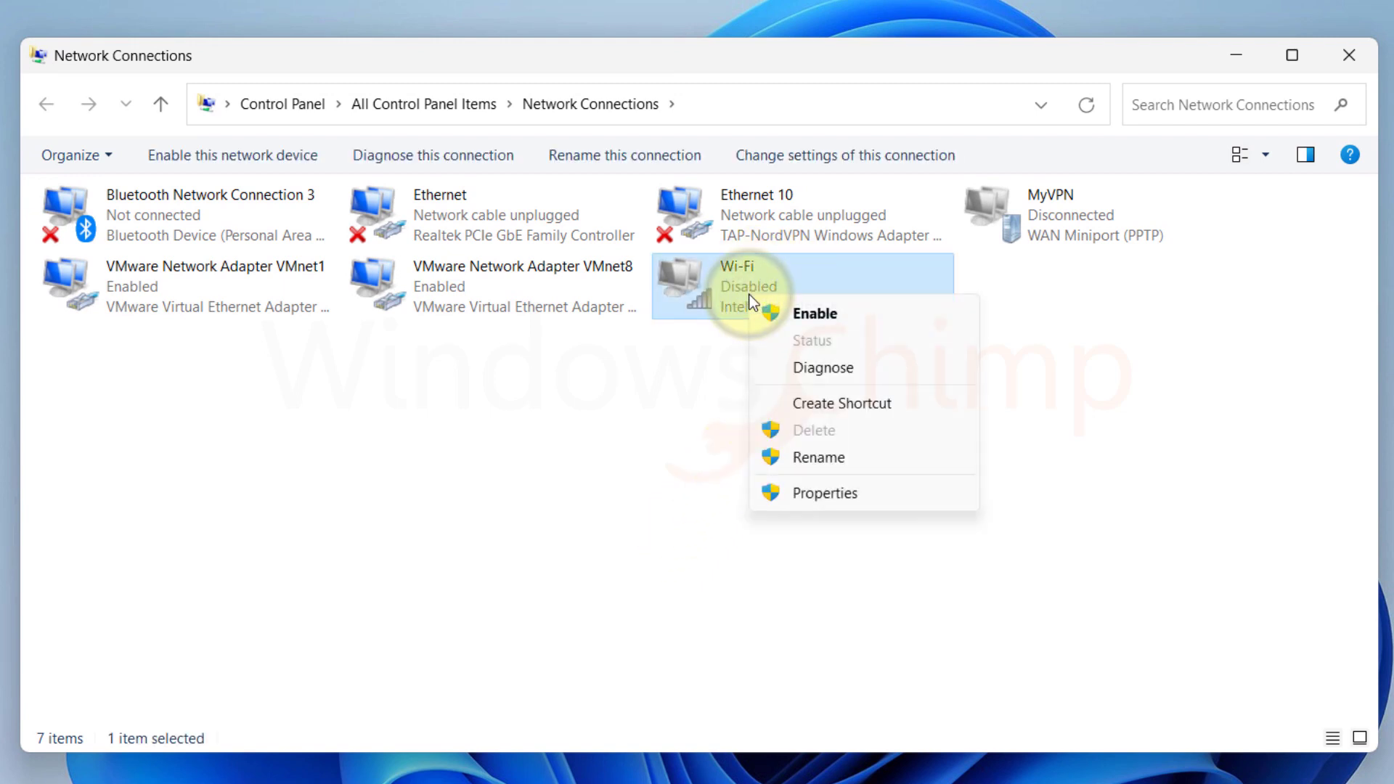
Enable the disabled Wi-Fi adapter and check the tray Wi-Fi connection status
click(815, 314)
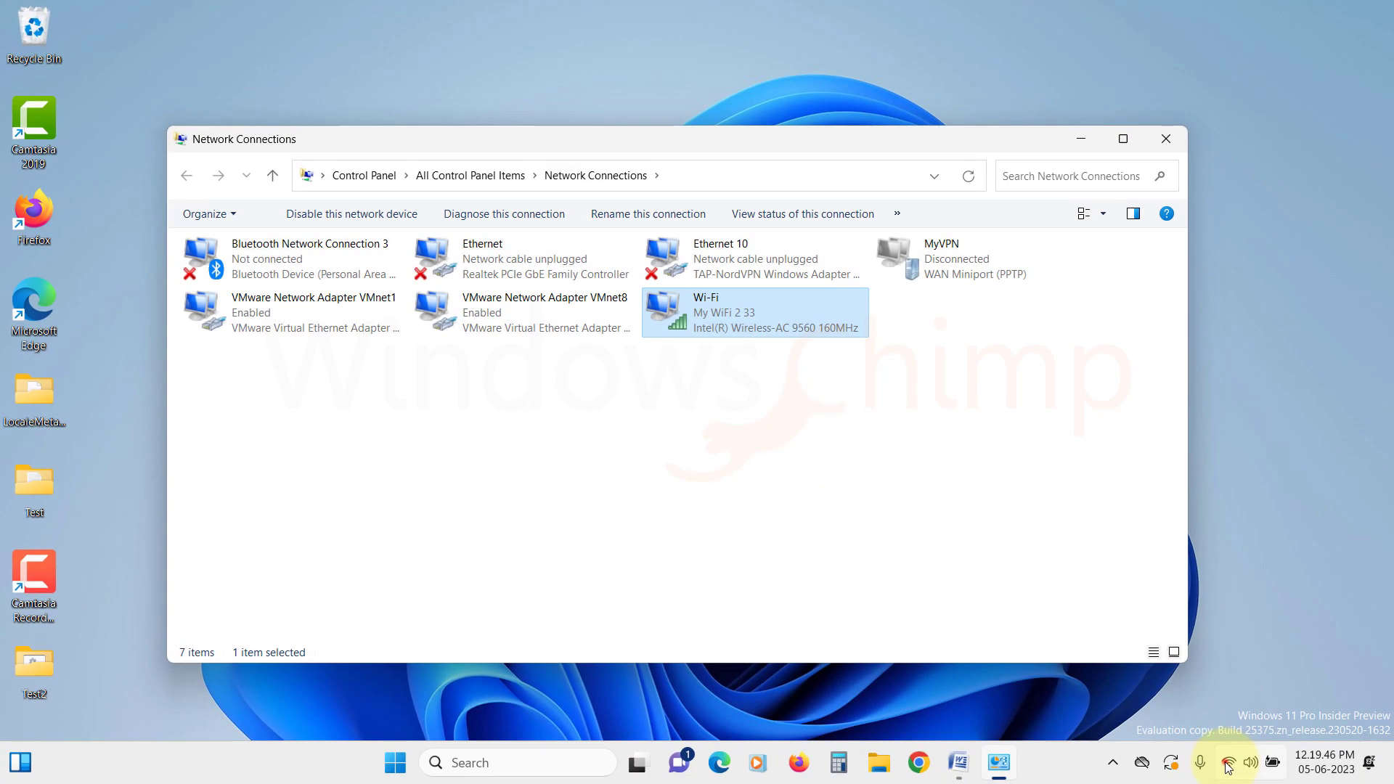
click(1227, 761)
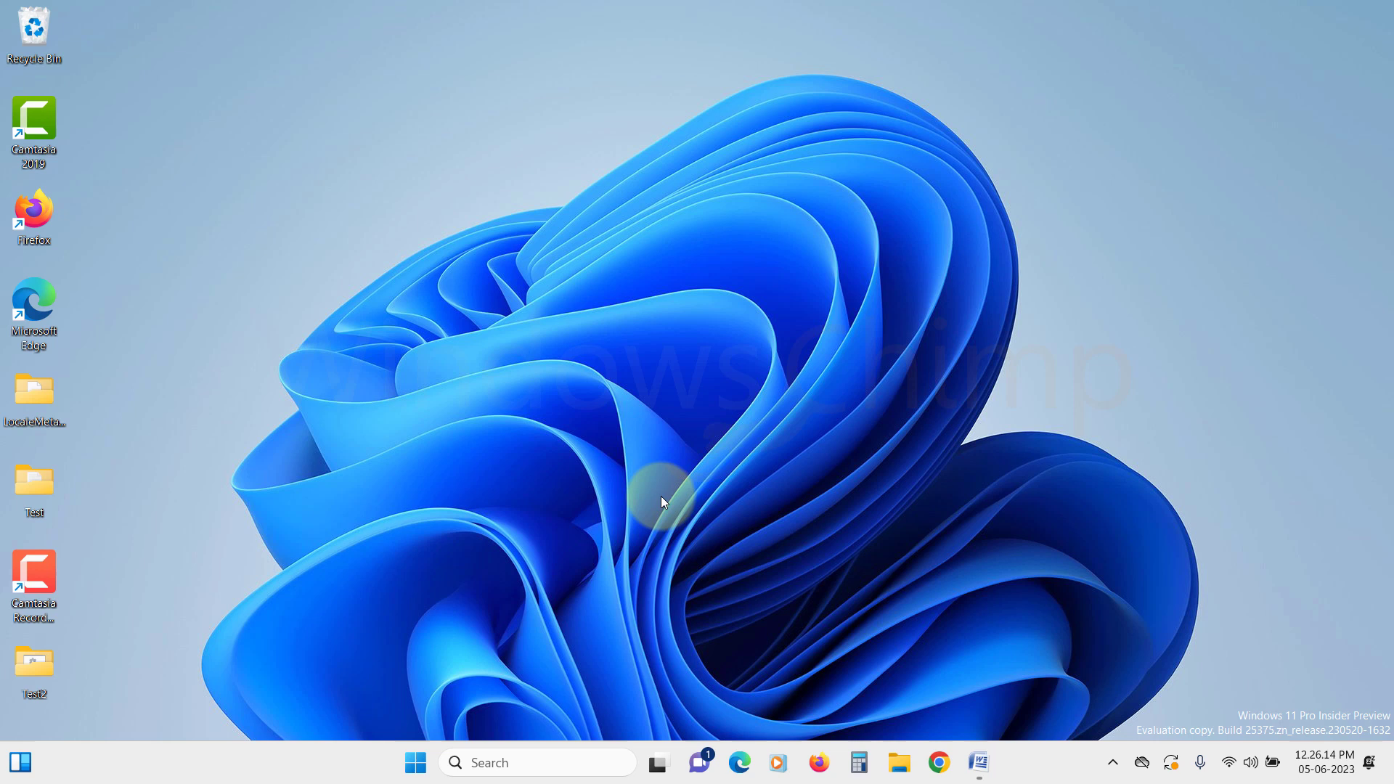
mouse_move(503, 703)
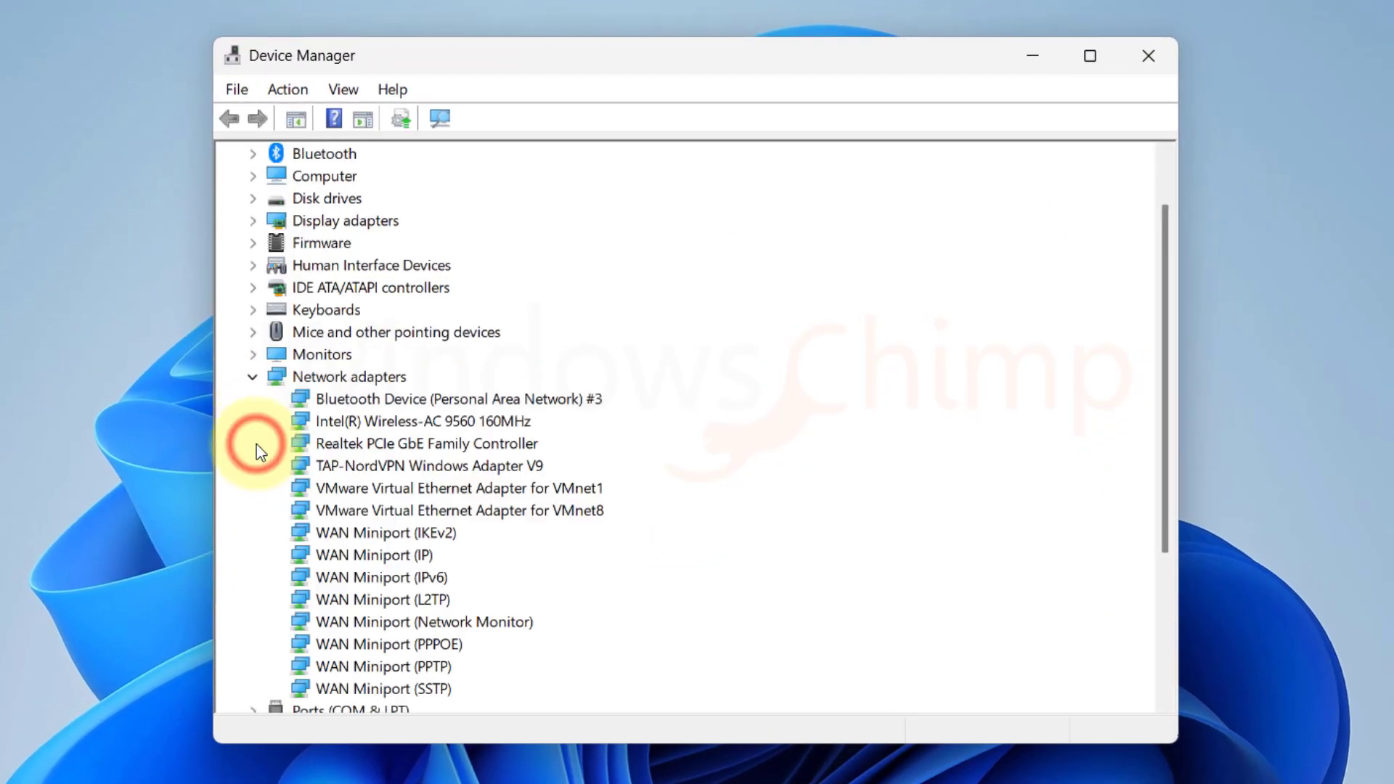
Uninstall the Intel Wireless-AC 9560 adapter with its driver removed
right_click(421, 421)
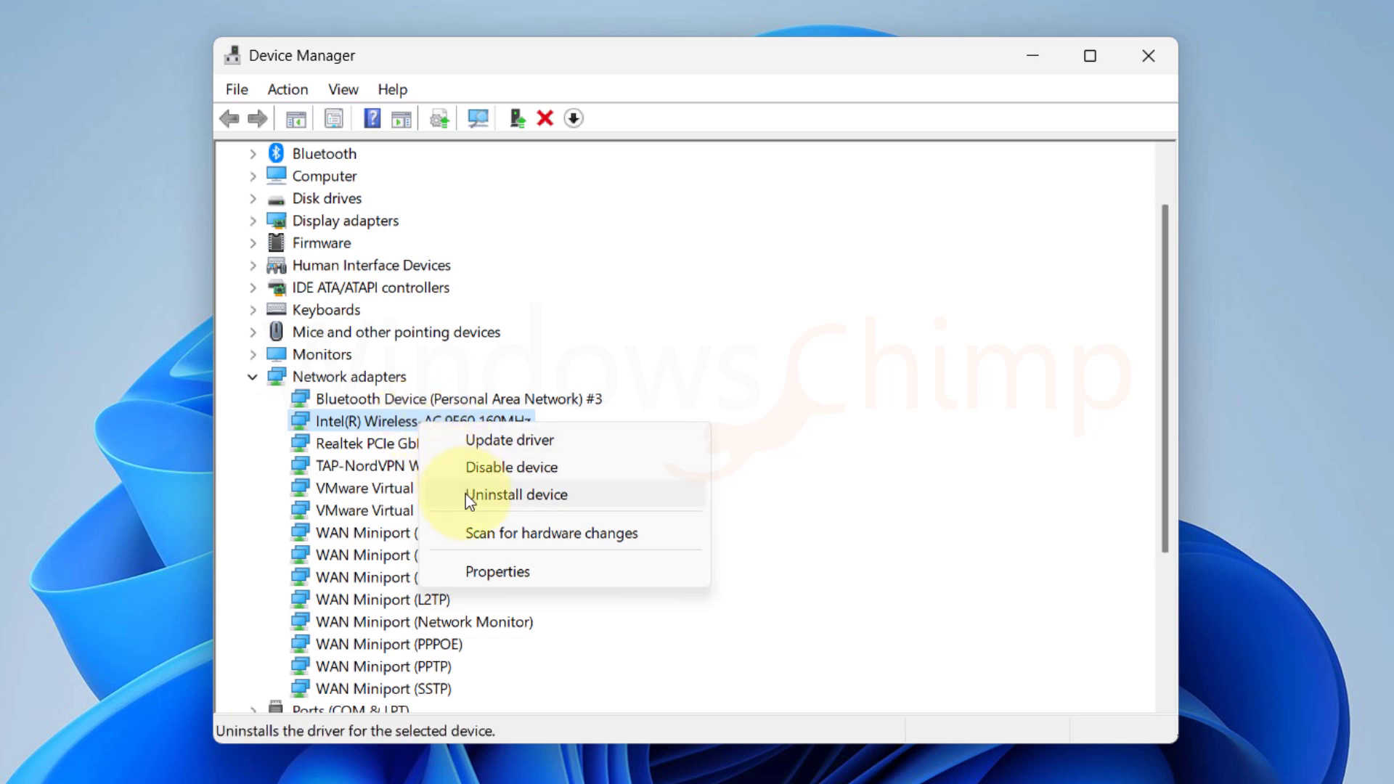
click(517, 493)
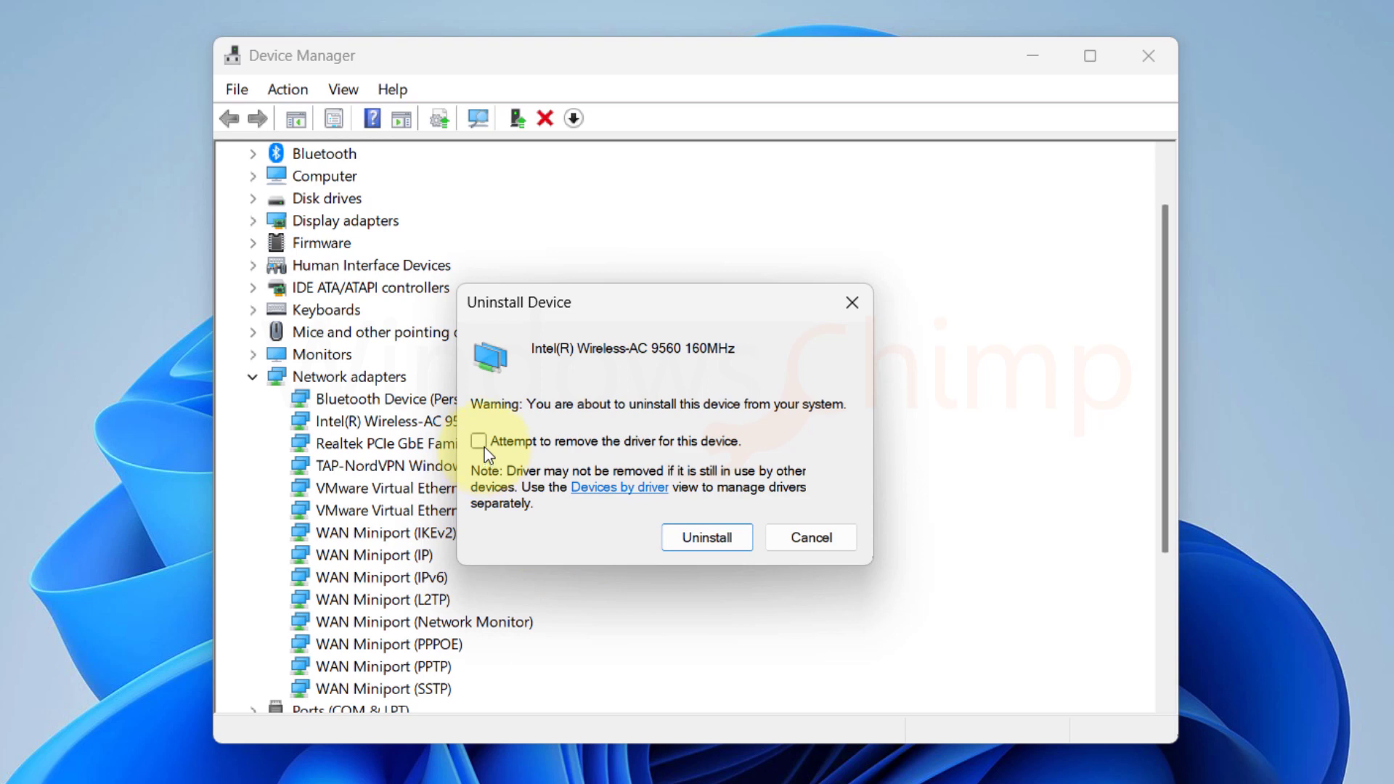
click(479, 442)
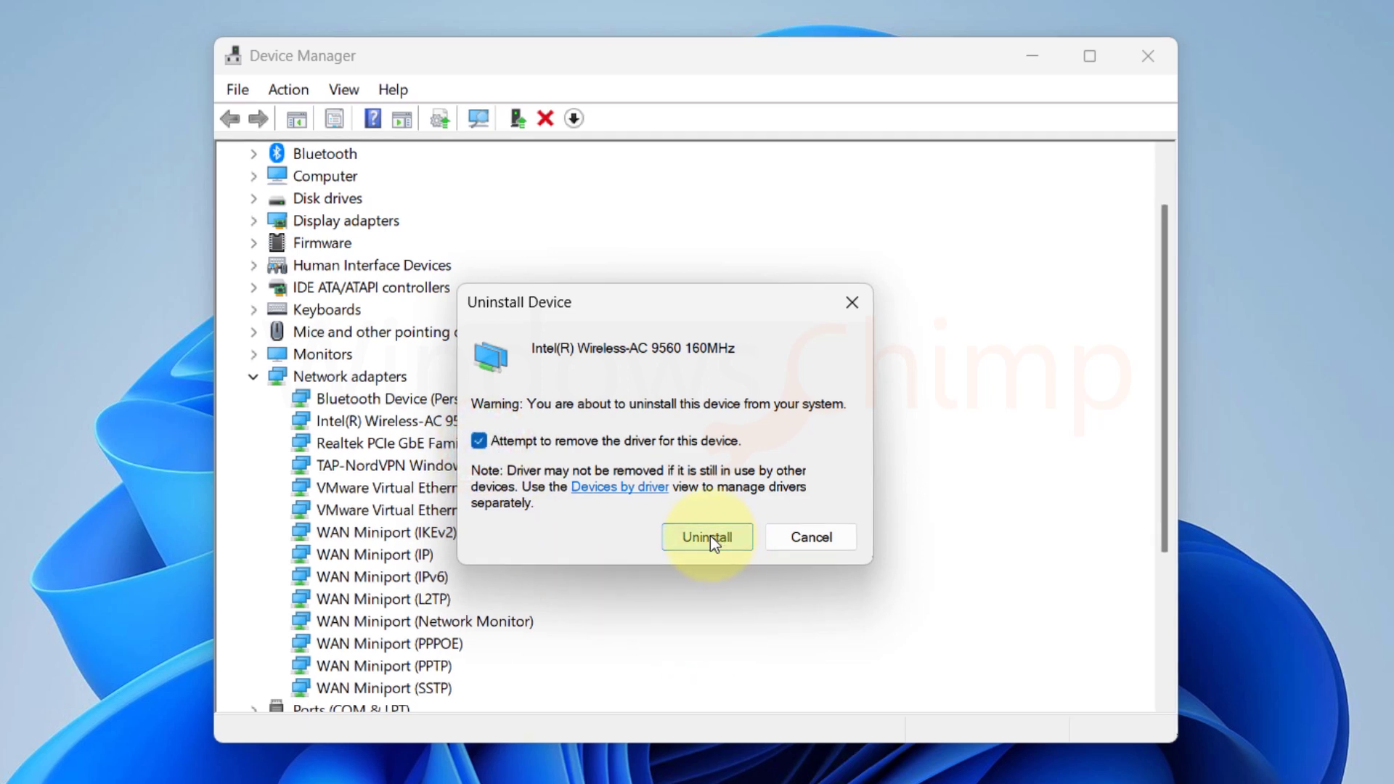
click(395, 762)
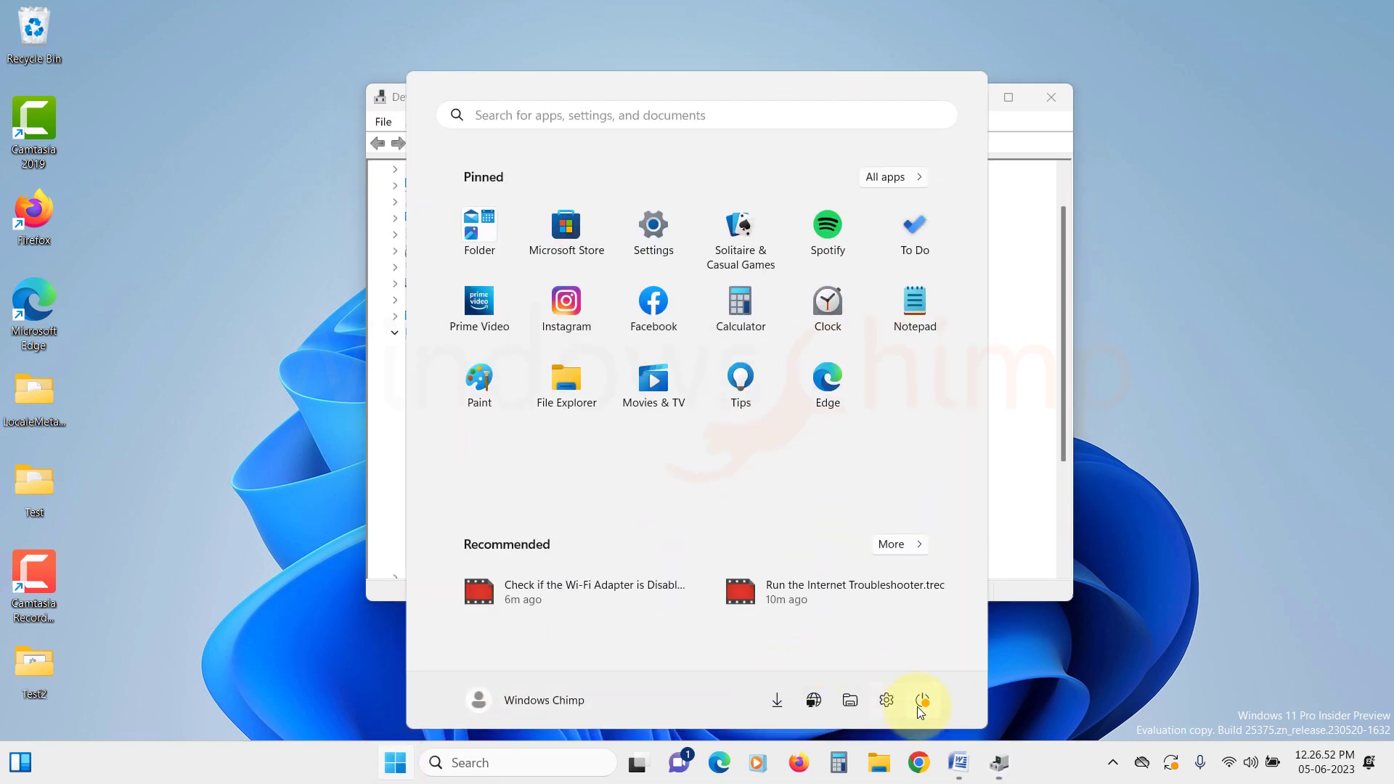
Show the Start menu power options to restart the PC
click(922, 701)
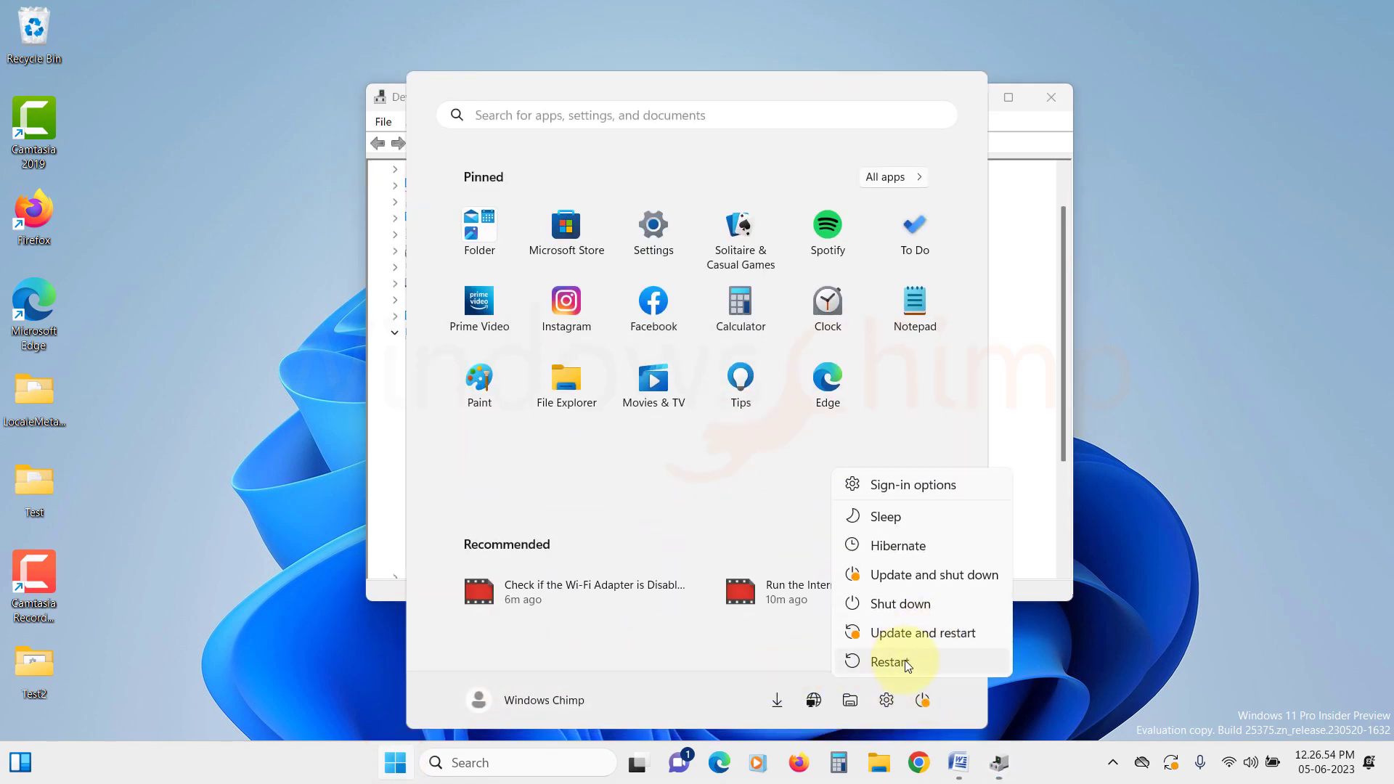
mouse_move(906, 665)
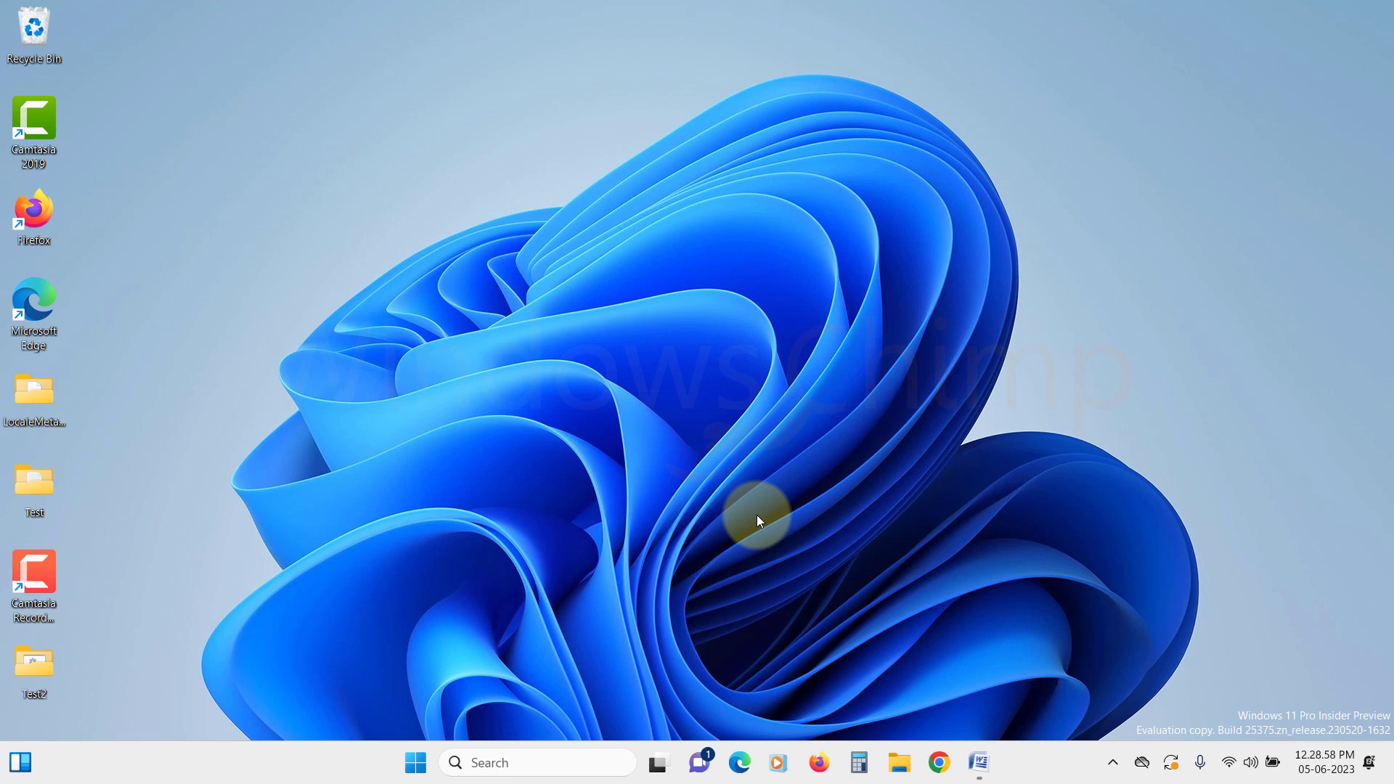
Search 'device manager' from Start and expand Network adapters to see the reinstalled Intel adapter
click(415, 763)
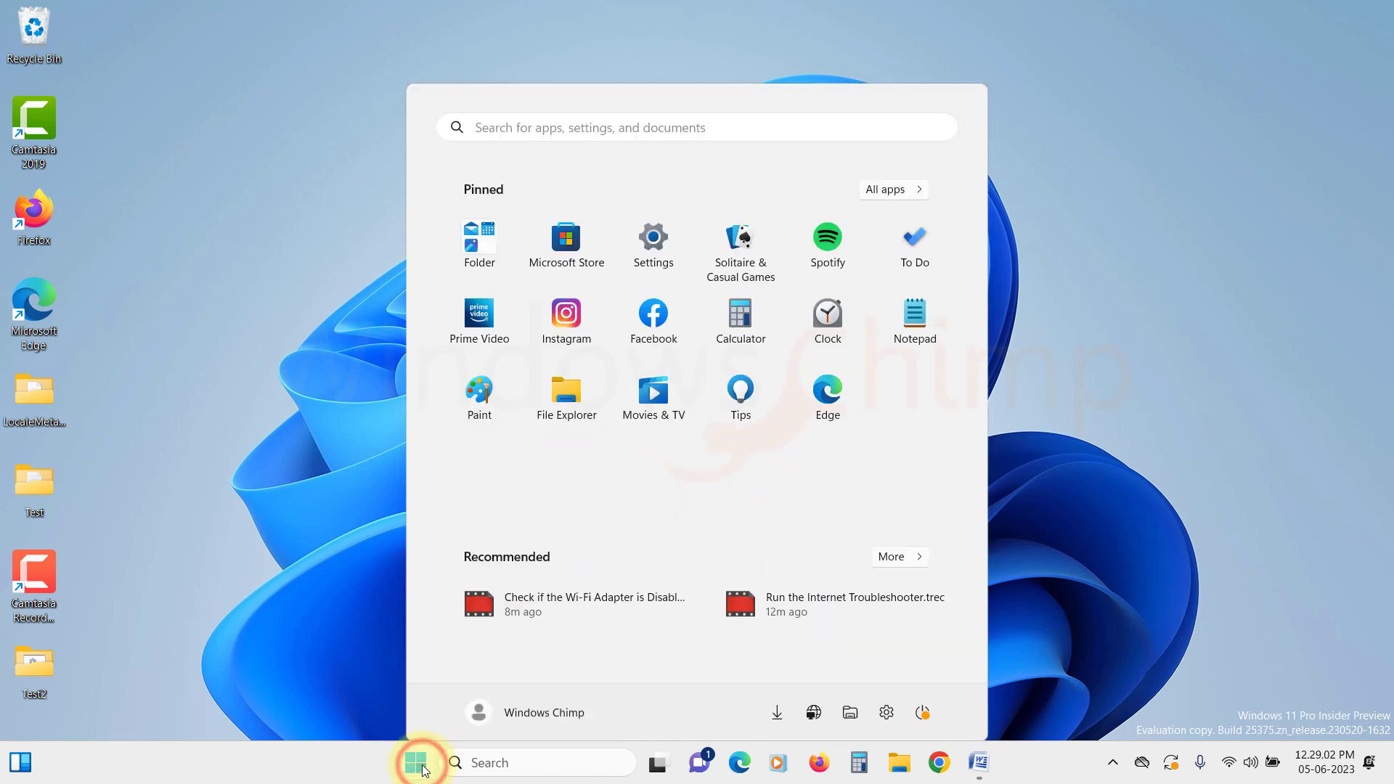
text(device manager)
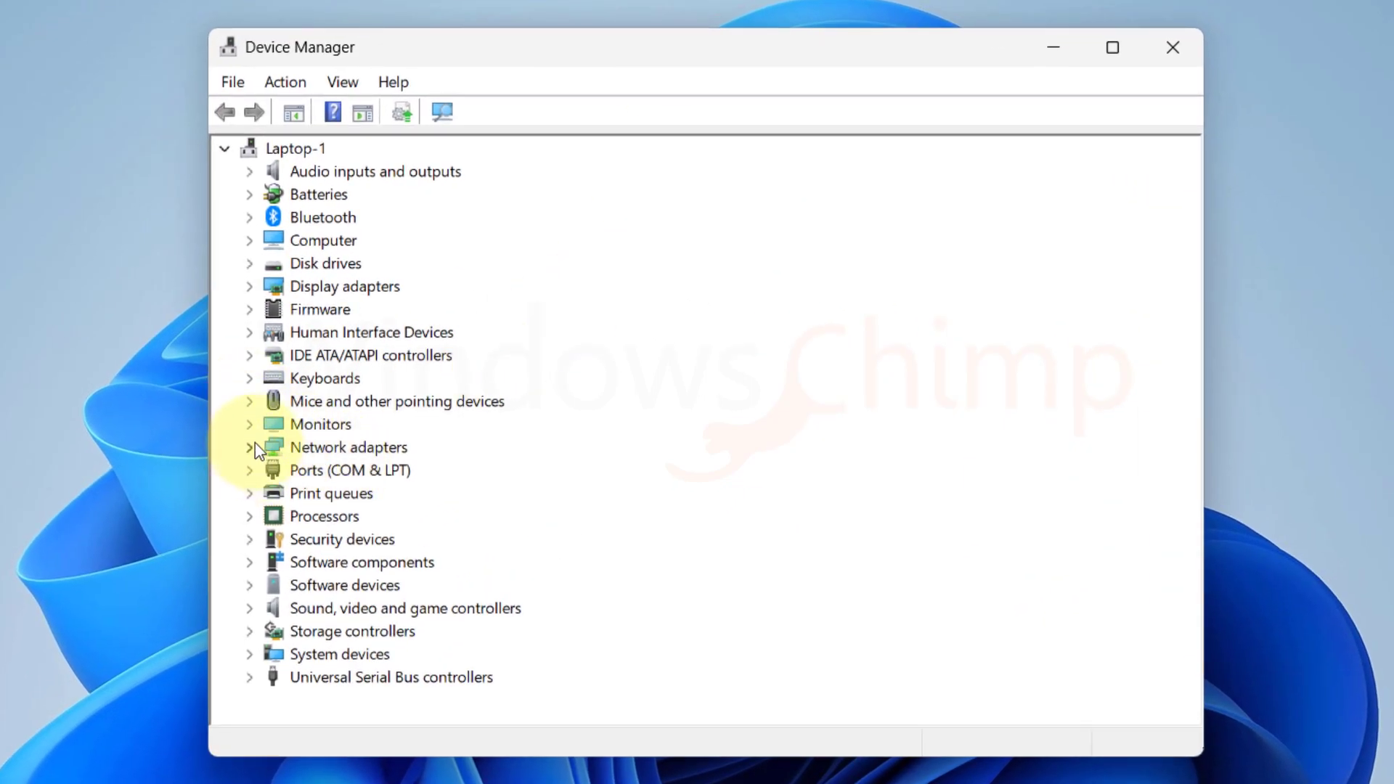
click(249, 447)
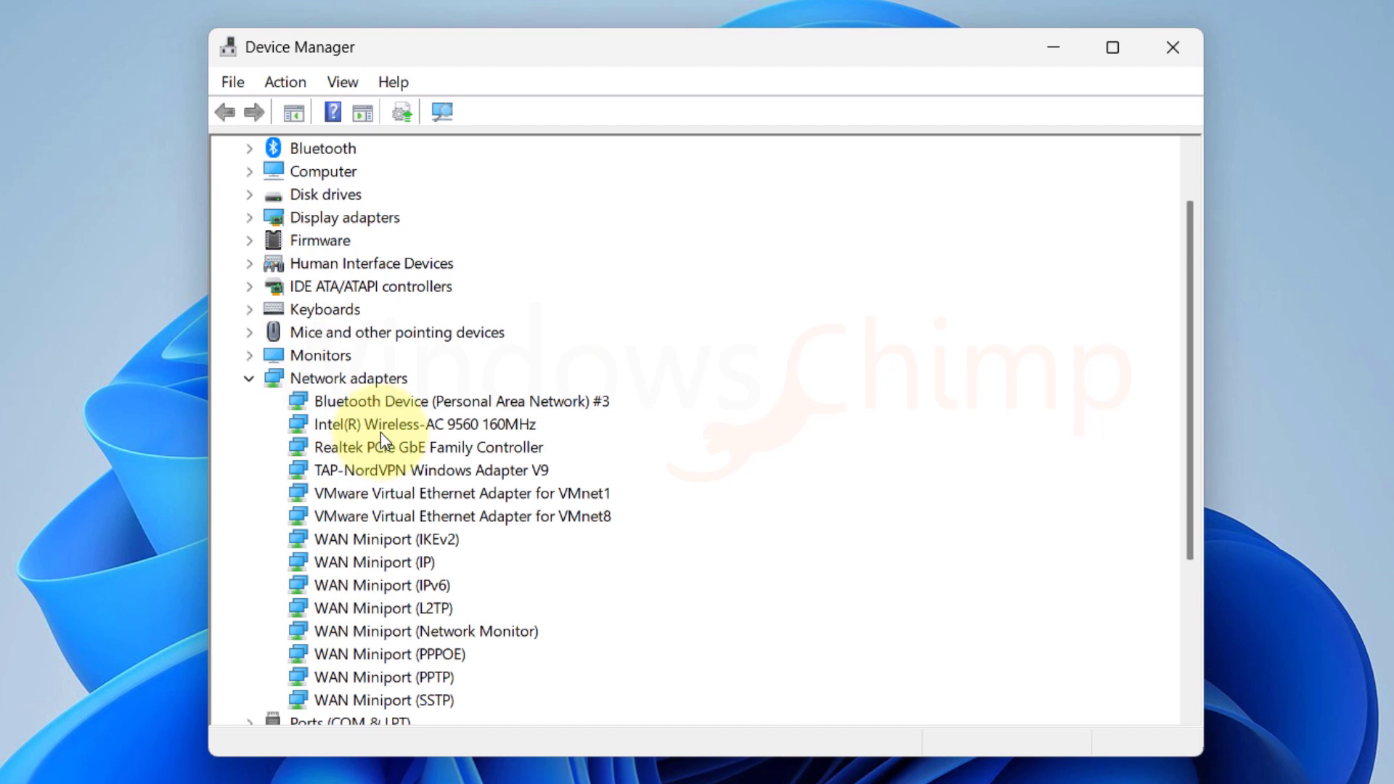
Update the Intel Wireless-AC 9560 driver with automatic search, confirming the best driver is installed
right_click(422, 424)
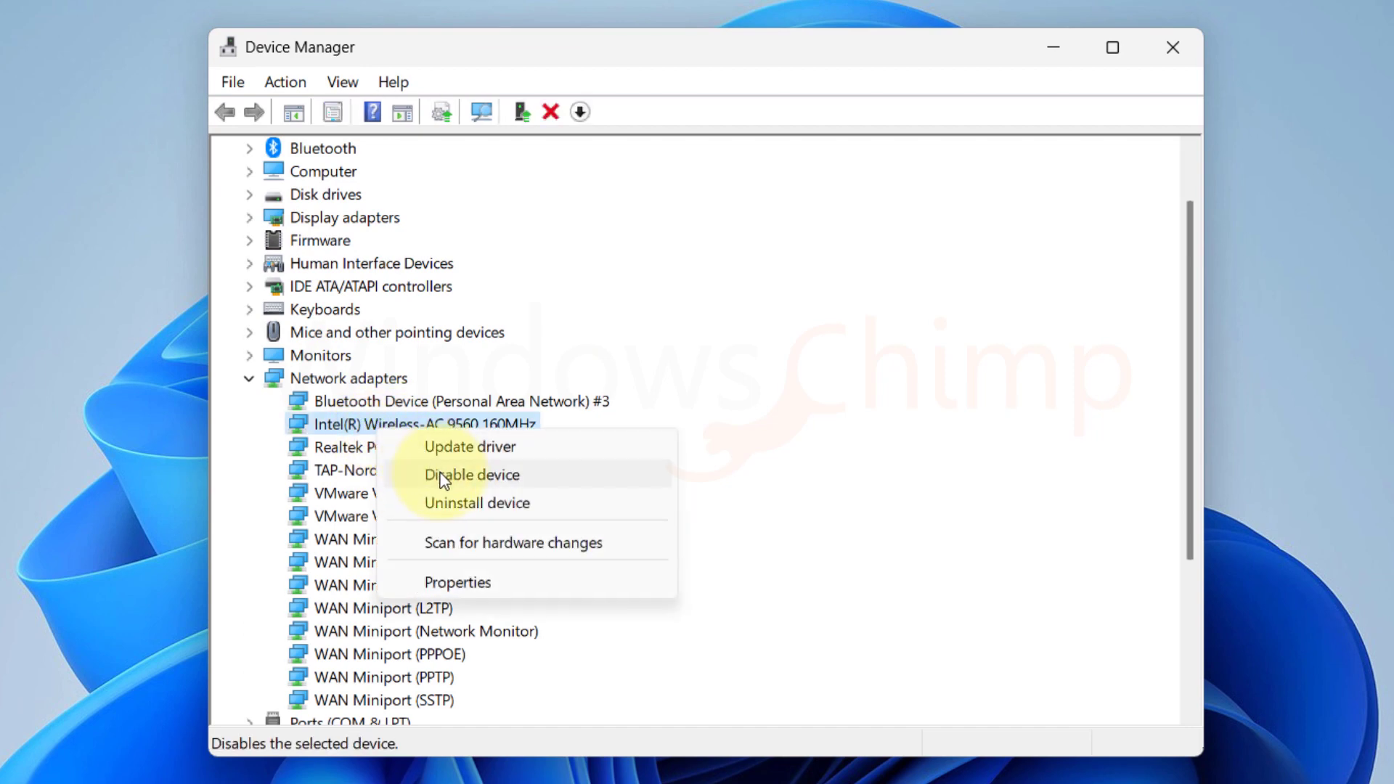
click(469, 447)
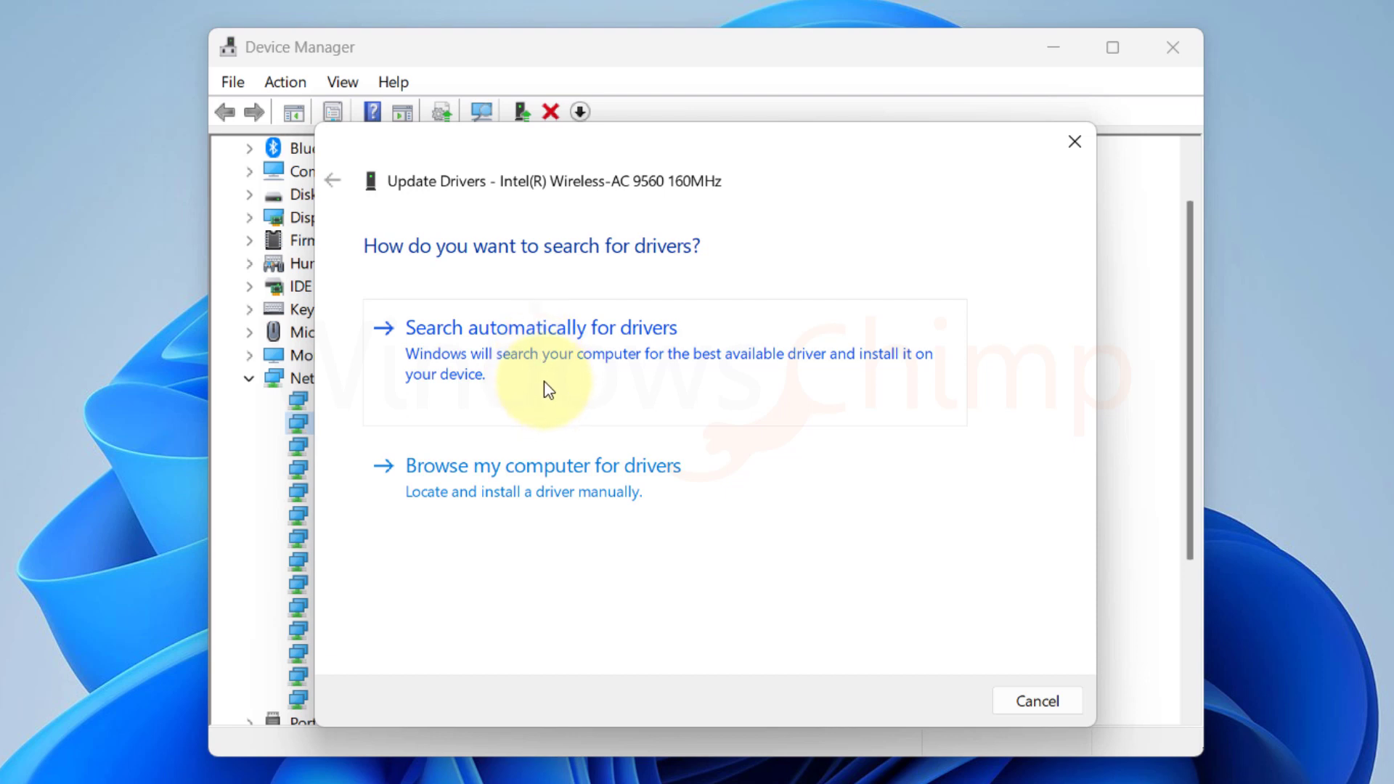
mouse_move(552, 499)
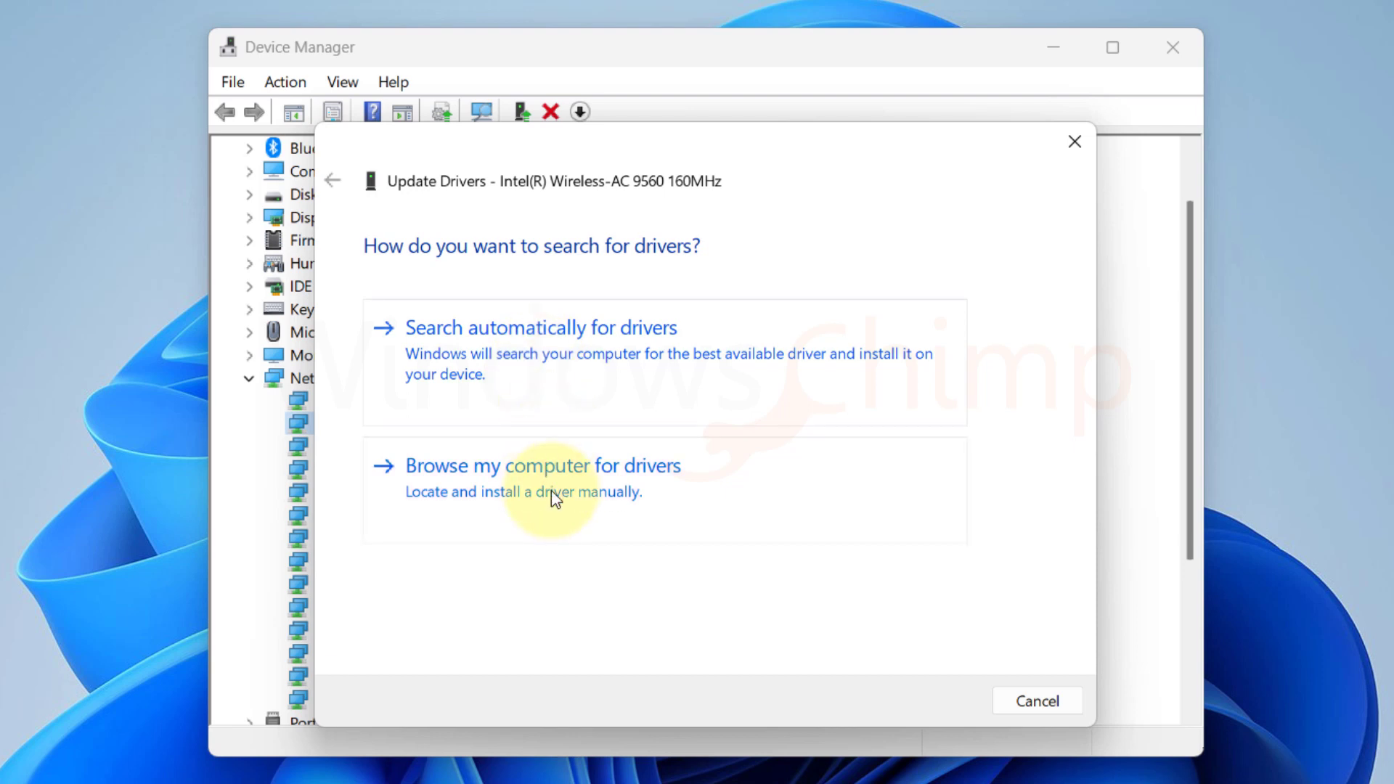
mouse_move(951, 655)
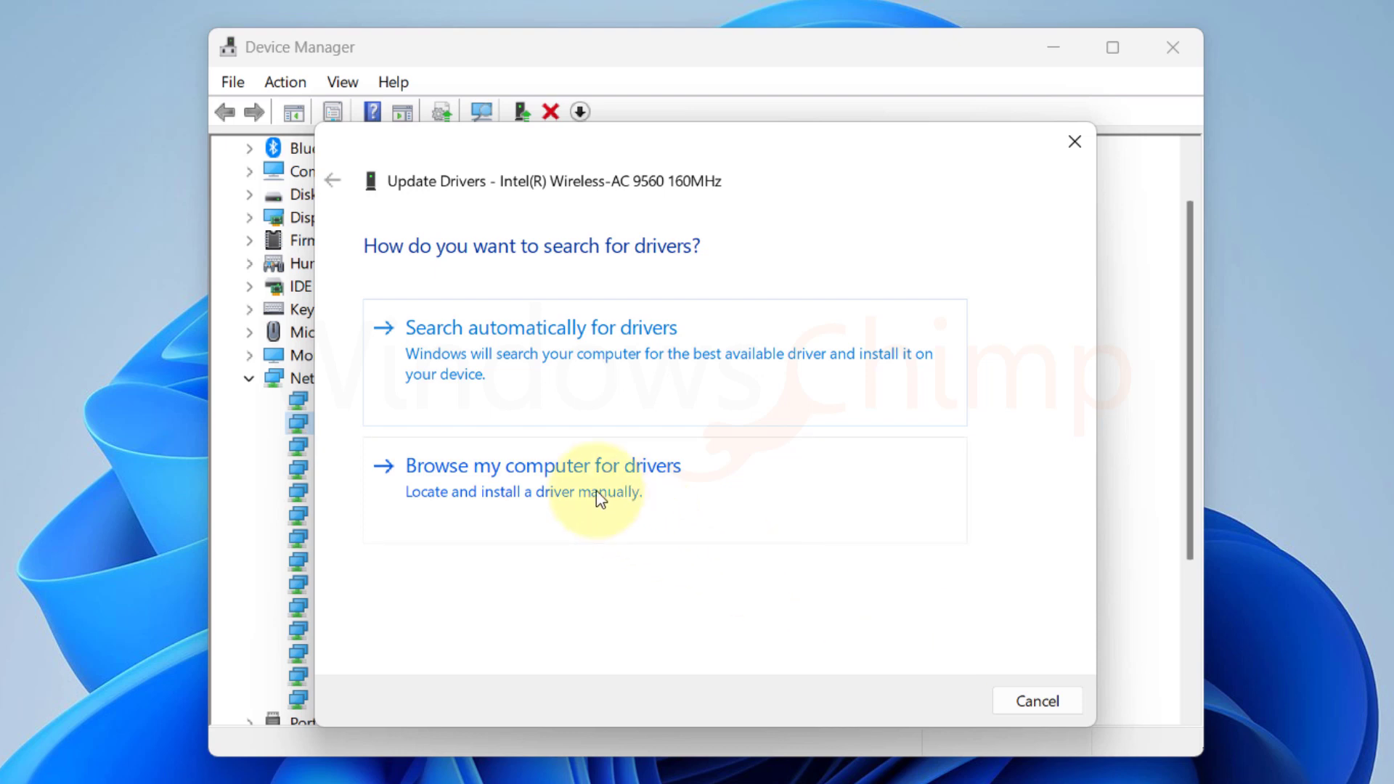
click(541, 328)
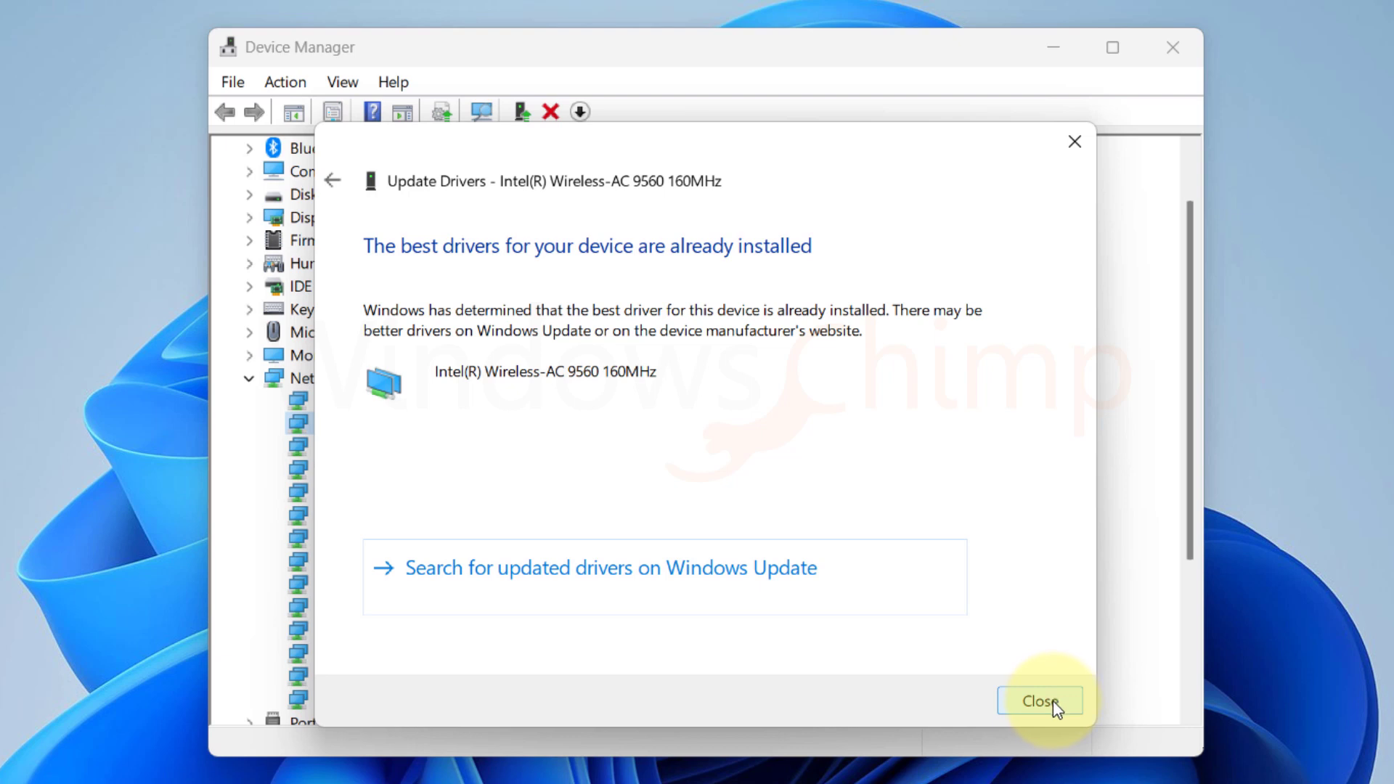
click(1039, 700)
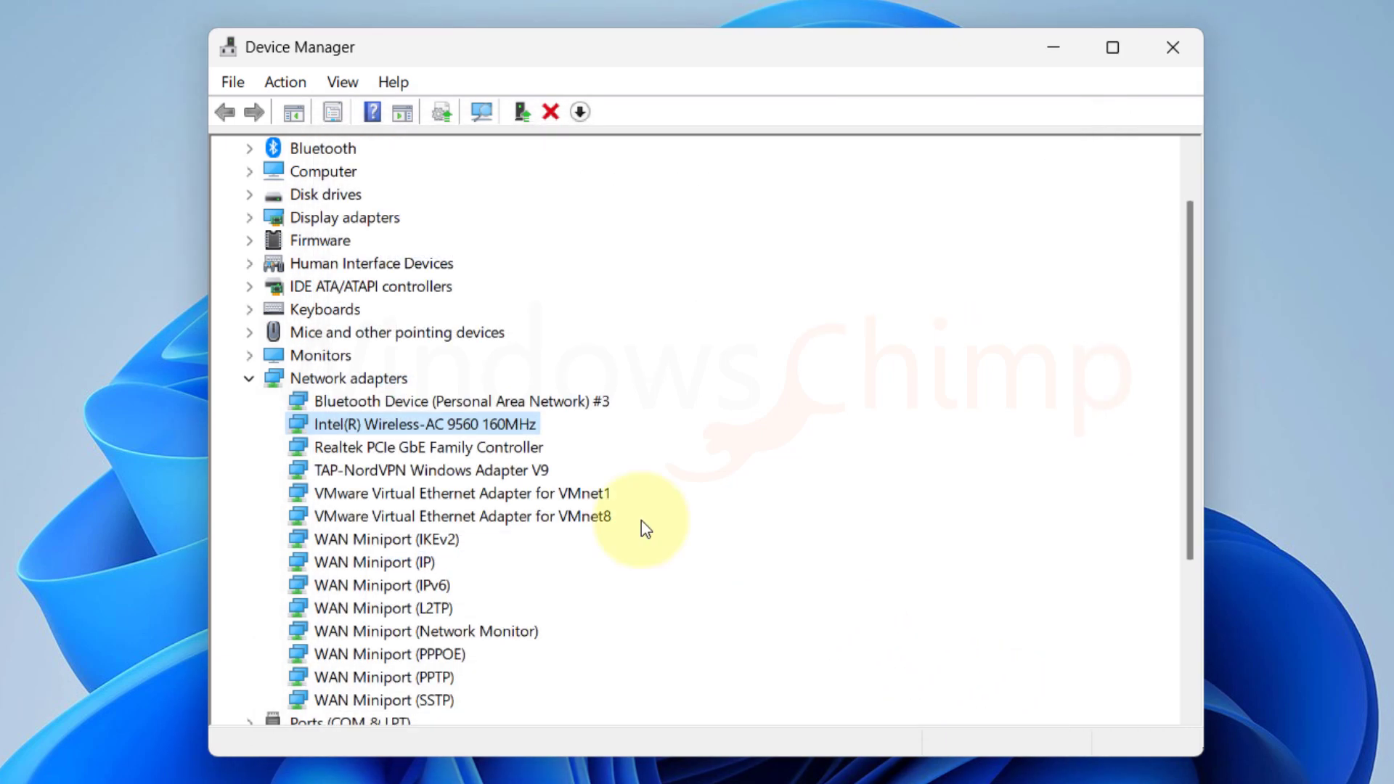
mouse_move(486, 445)
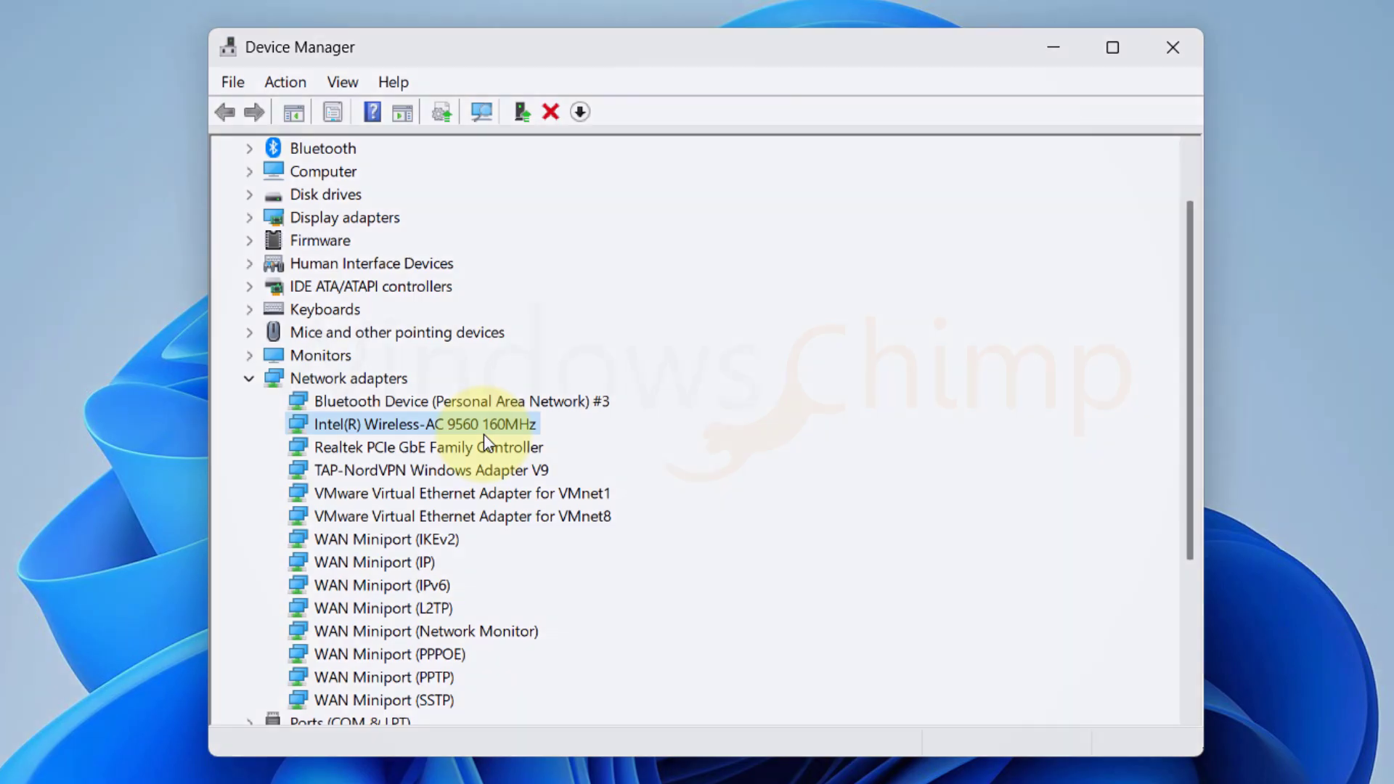
Close Device Manager and reach Advanced network settings under Network & internet in Settings
click(1170, 48)
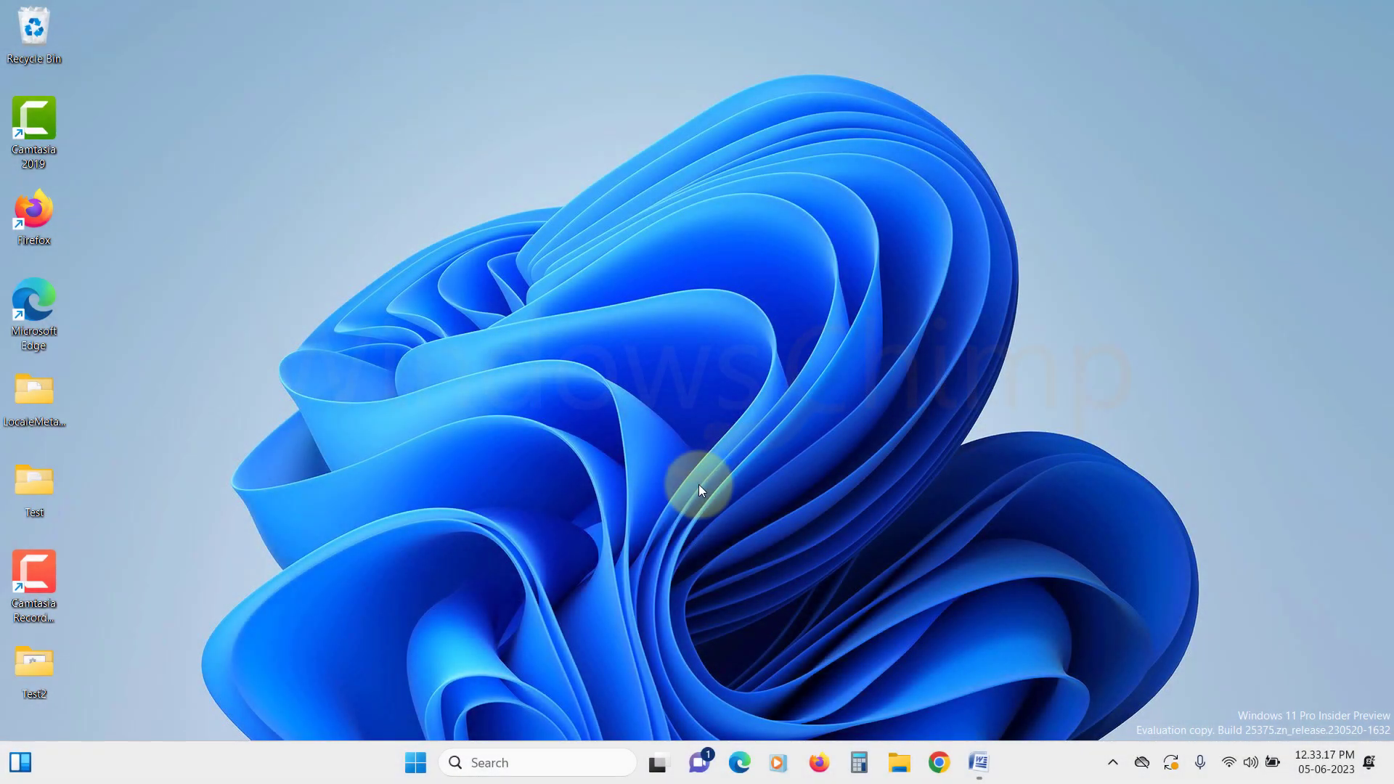
mouse_move(462, 735)
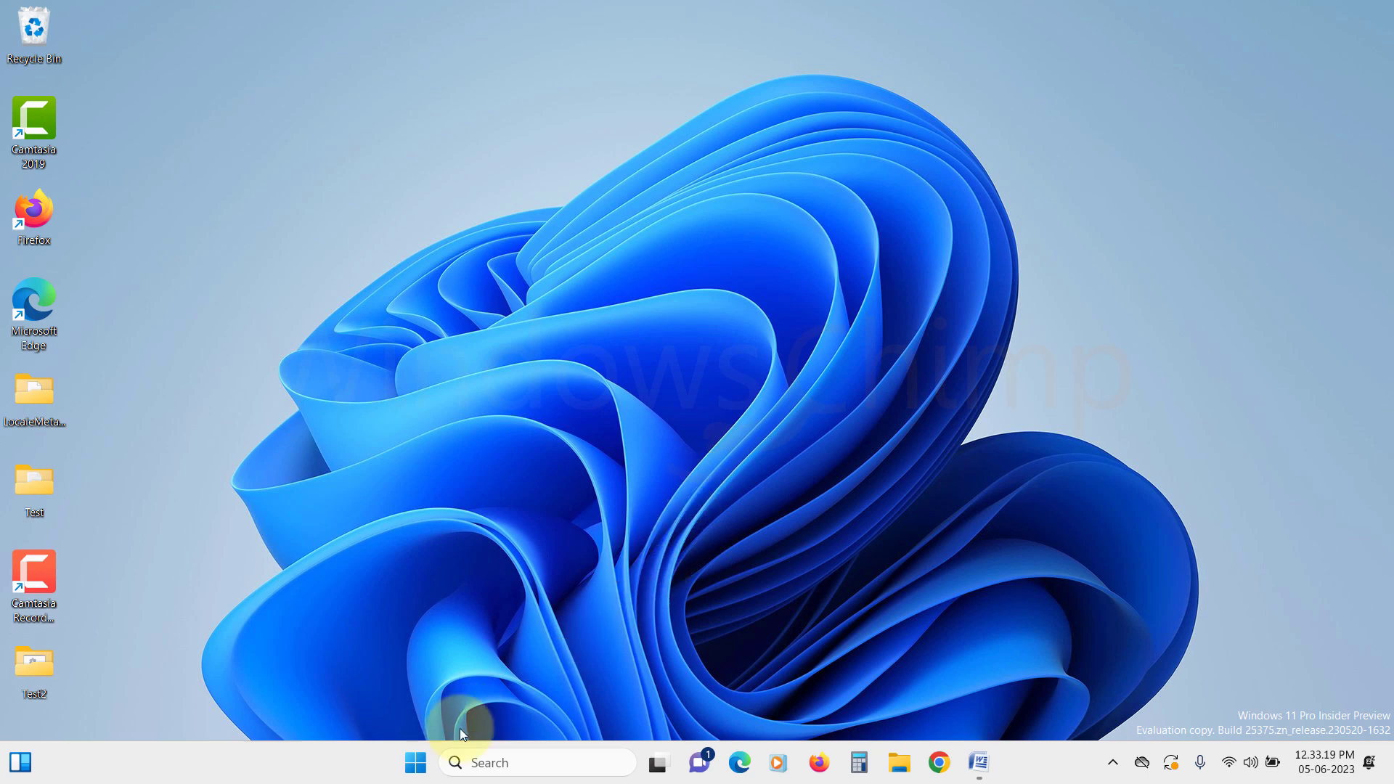
click(415, 762)
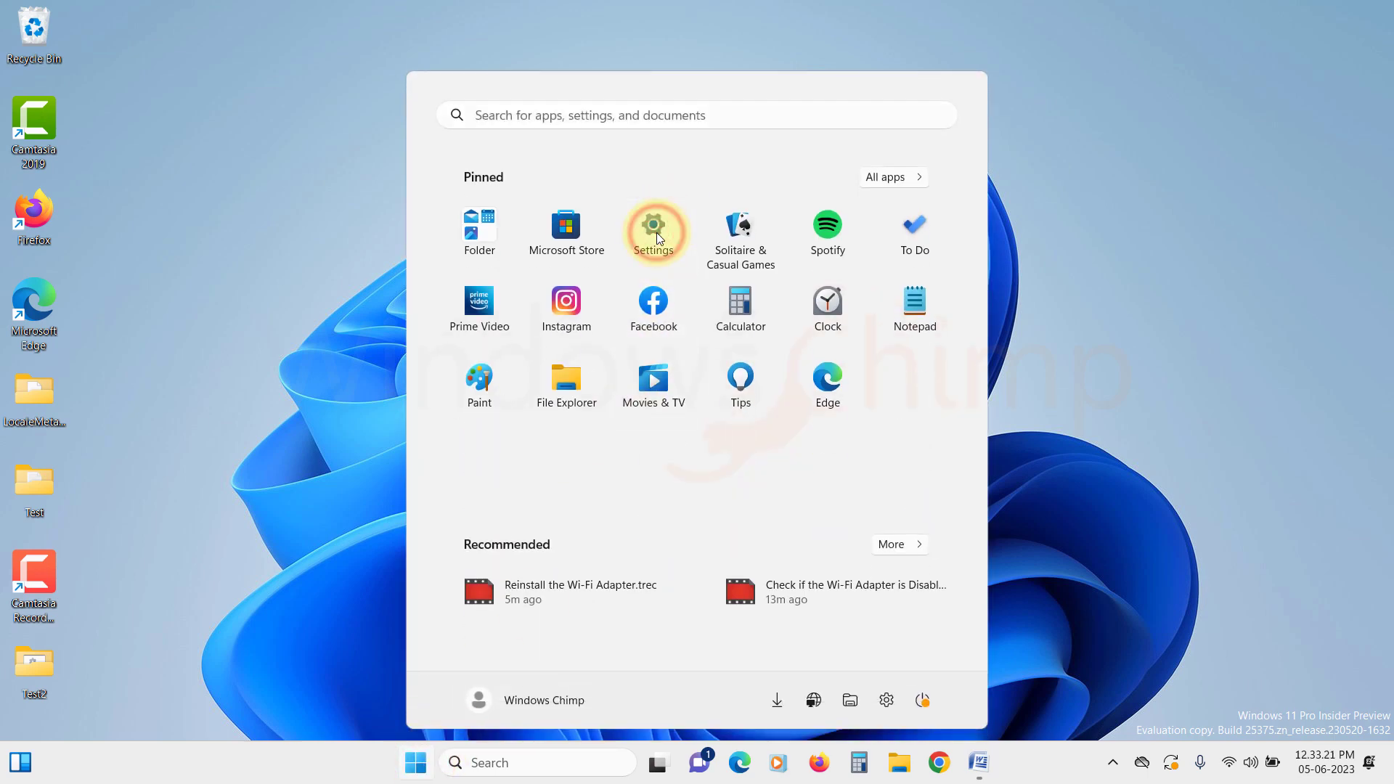
click(653, 224)
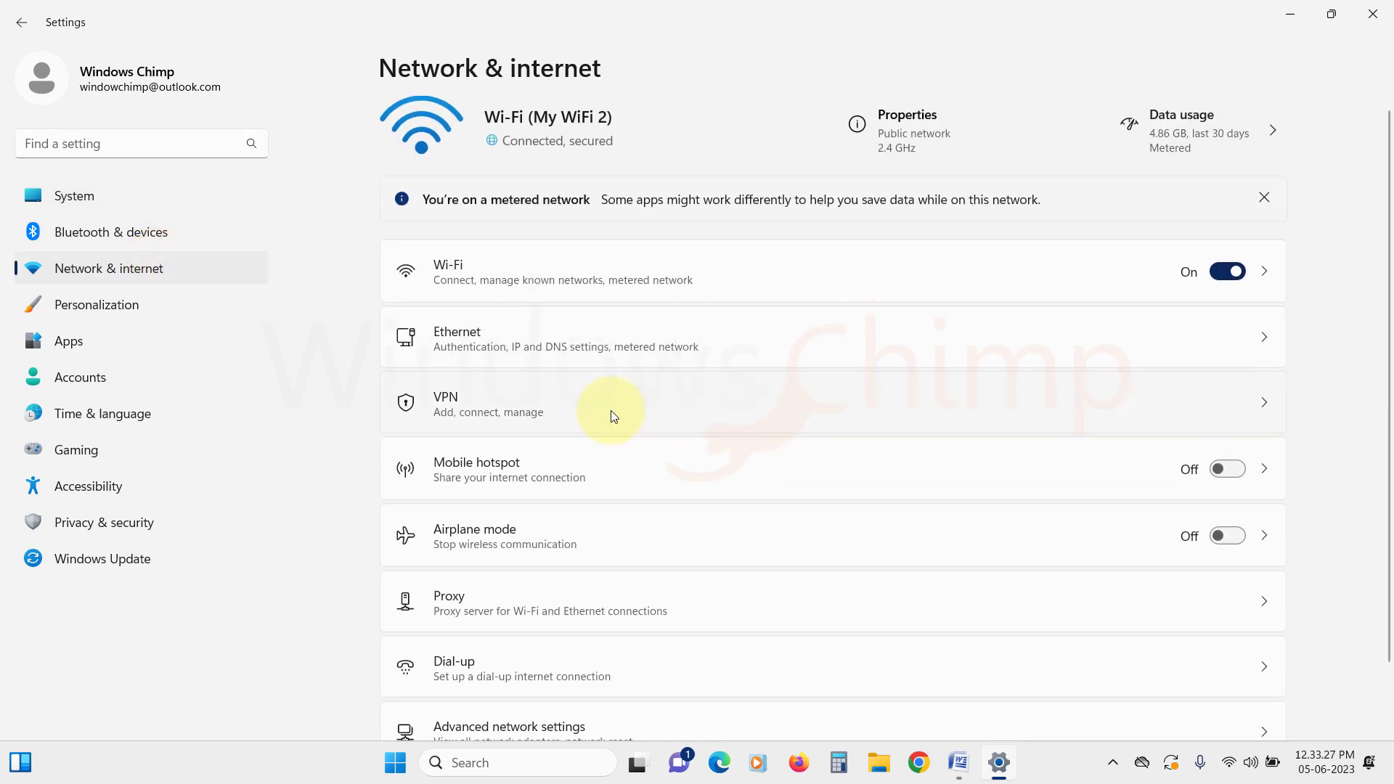
scroll(down, 3)
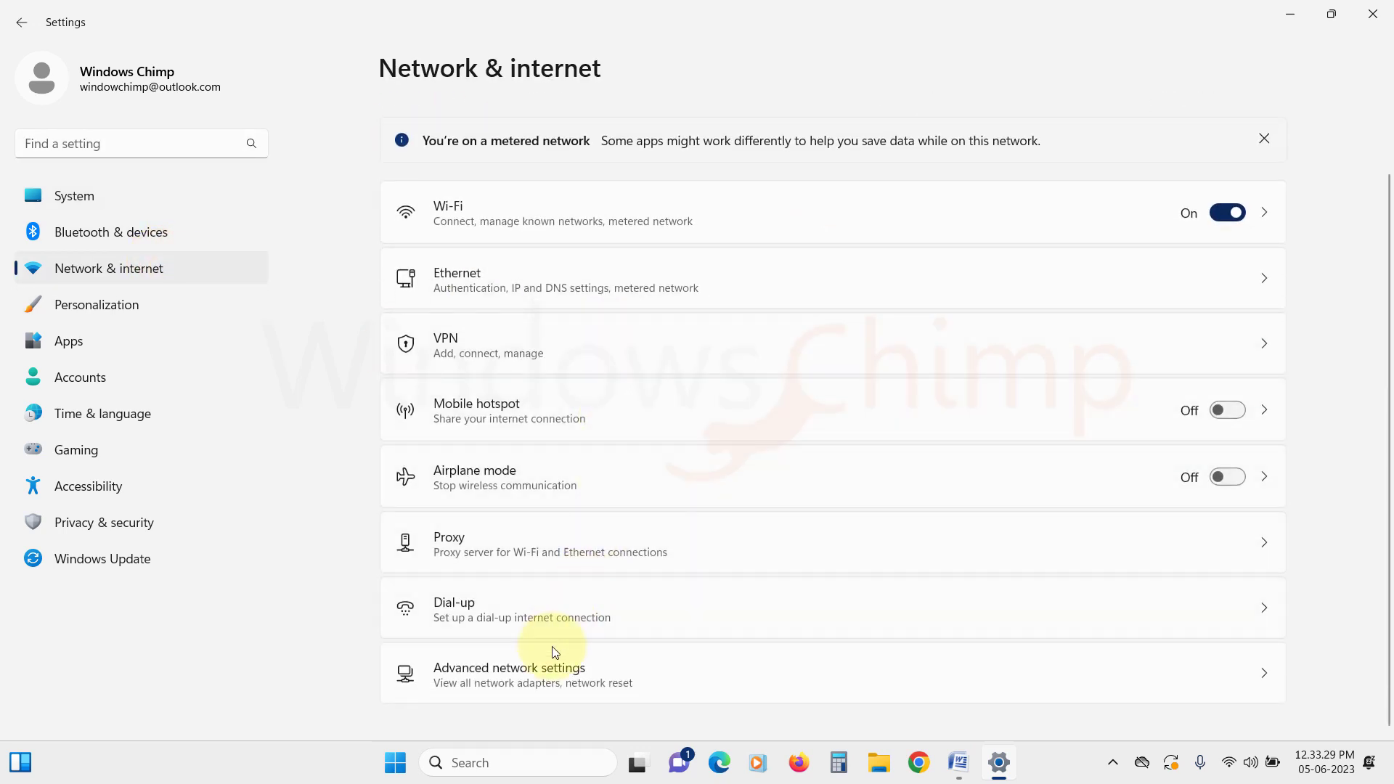
click(531, 674)
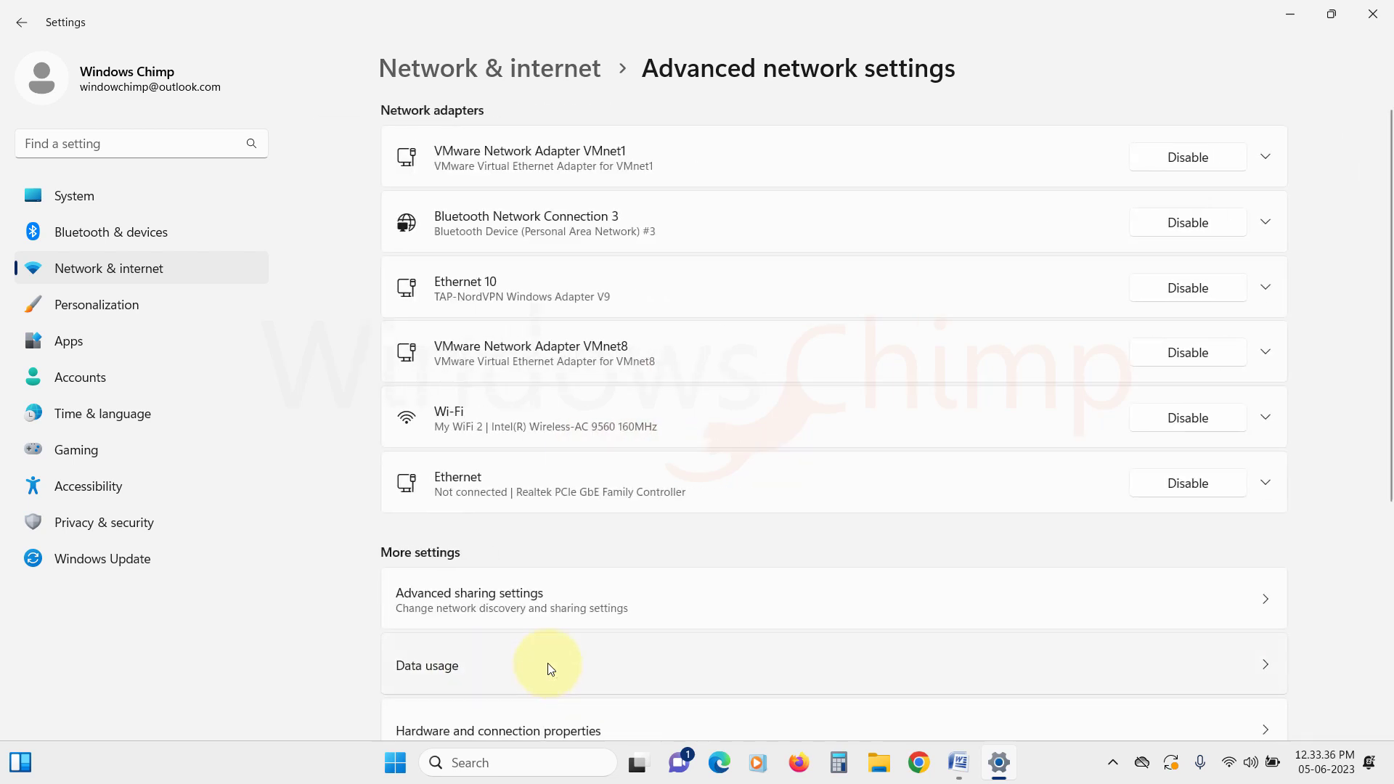
Run Network reset with Reset now and confirm Yes to restore network defaults
scroll(down, 3)
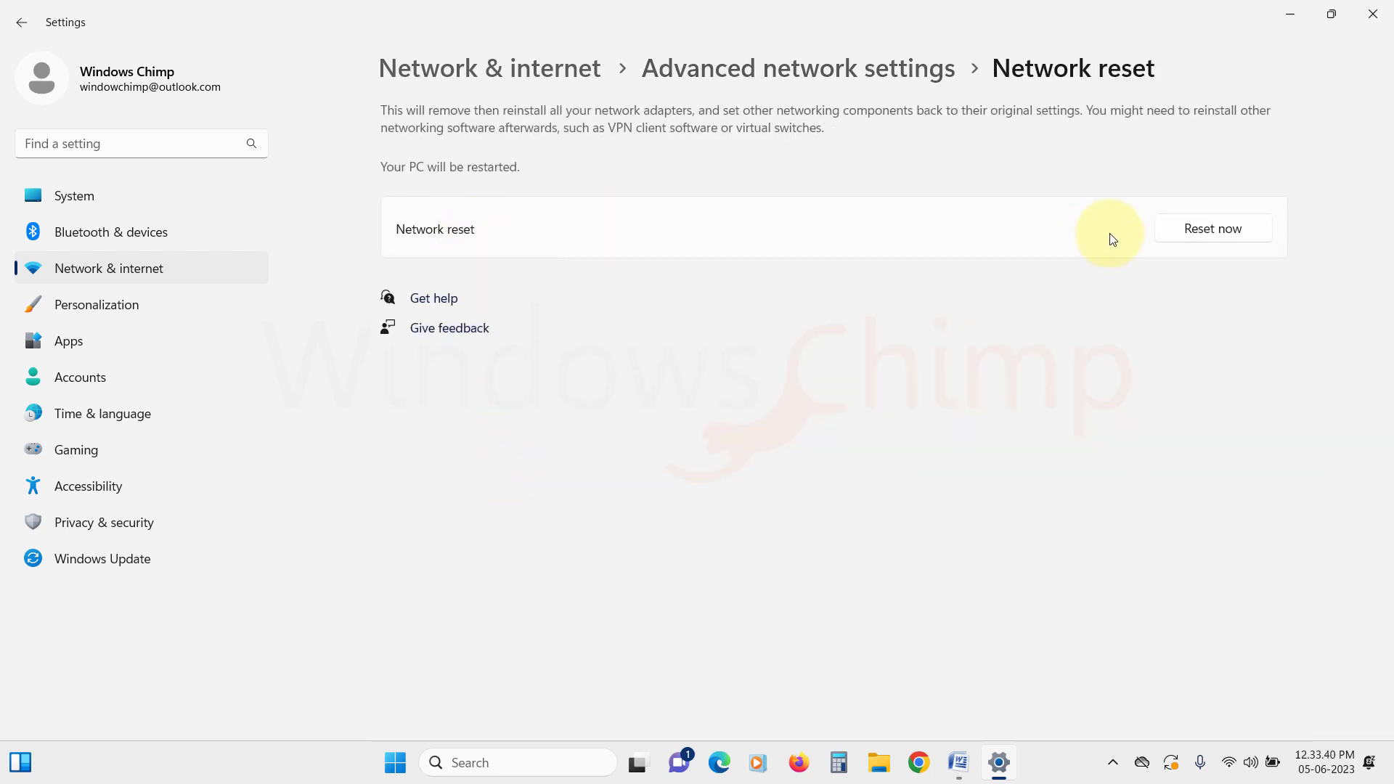
click(1212, 228)
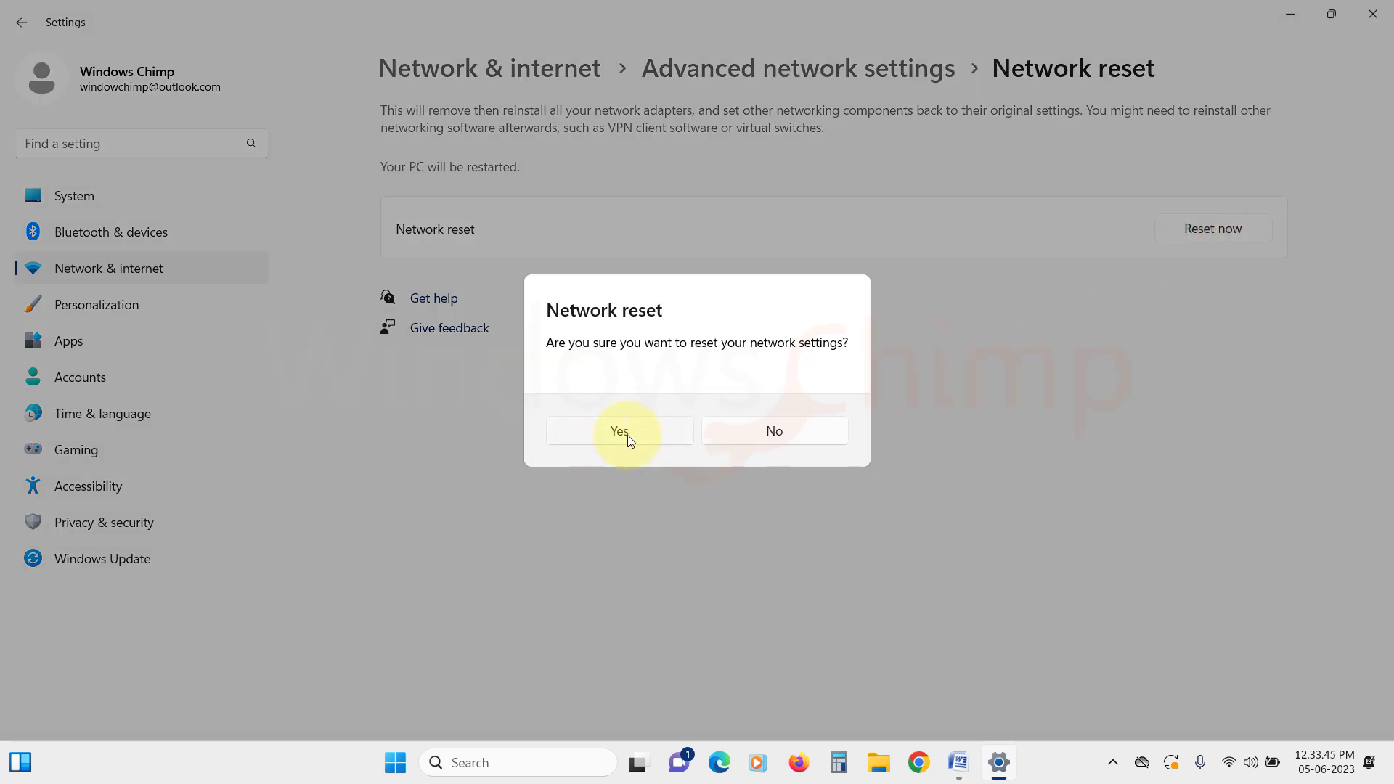
click(618, 430)
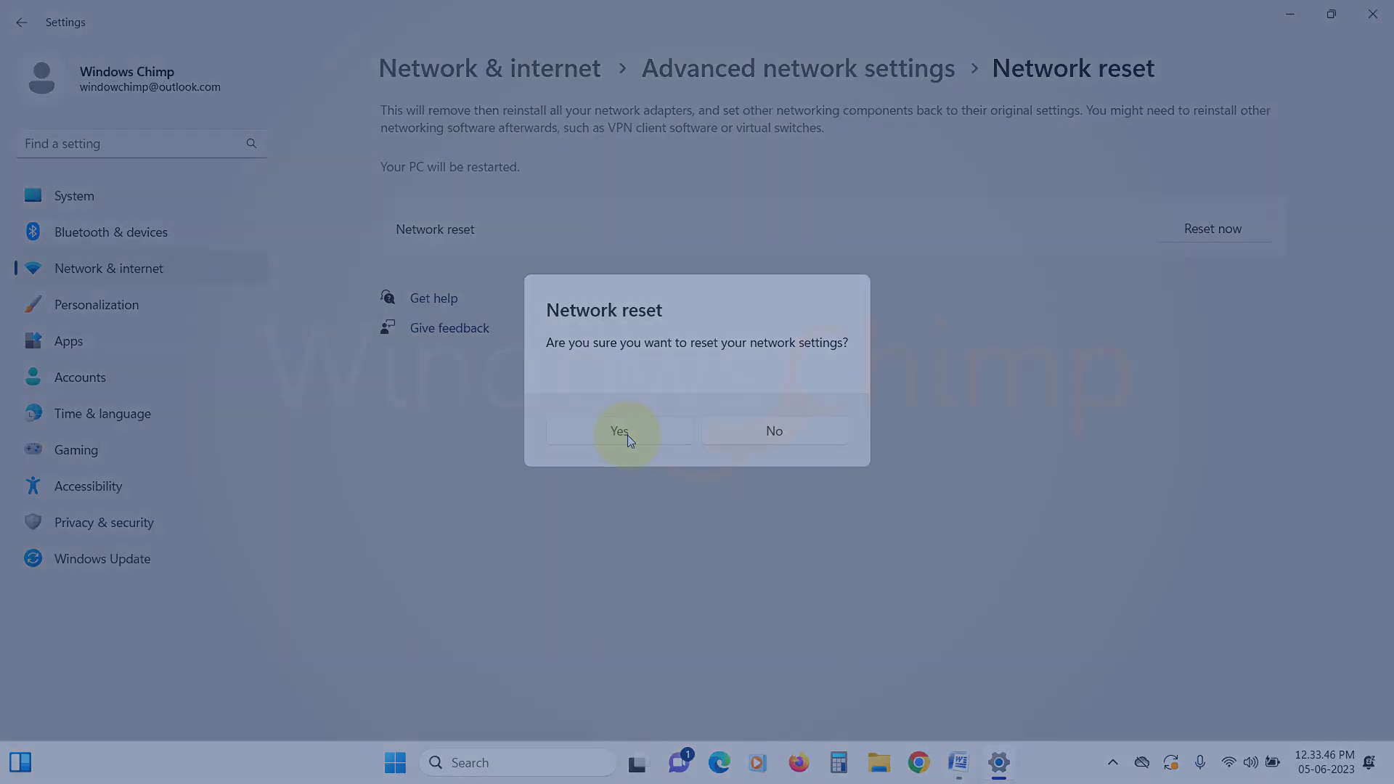
click(620, 431)
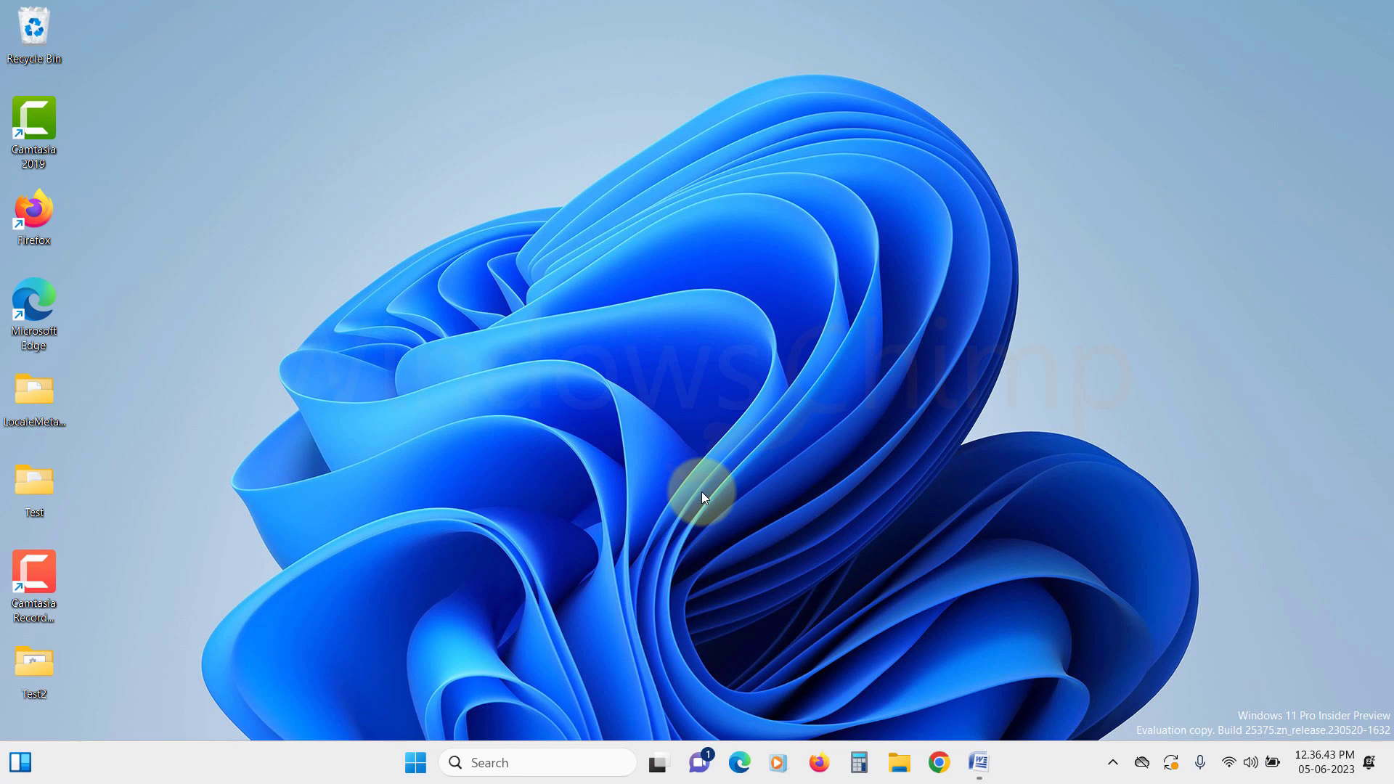
Launch Command Prompt as administrator from a 'cmd' Start search, allowing UAC
click(414, 762)
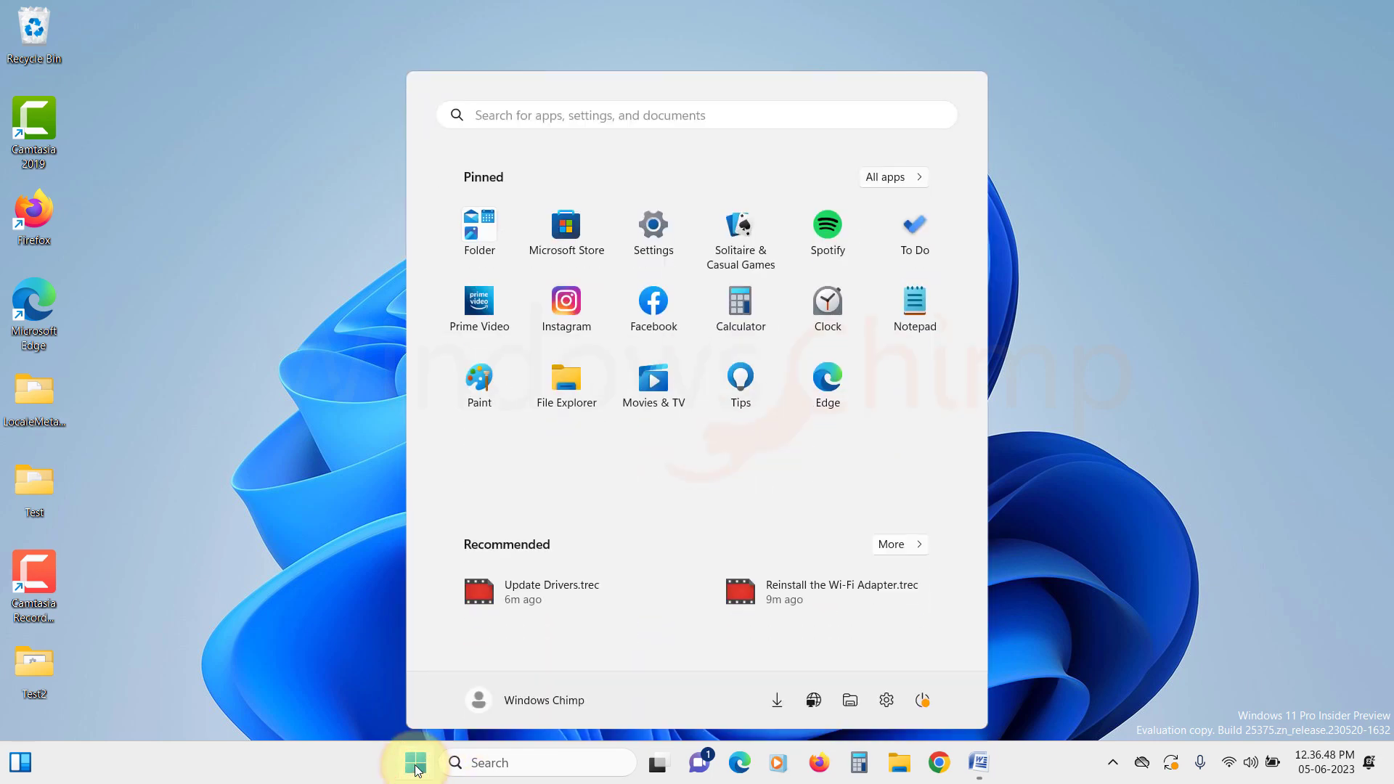
text(cmd)
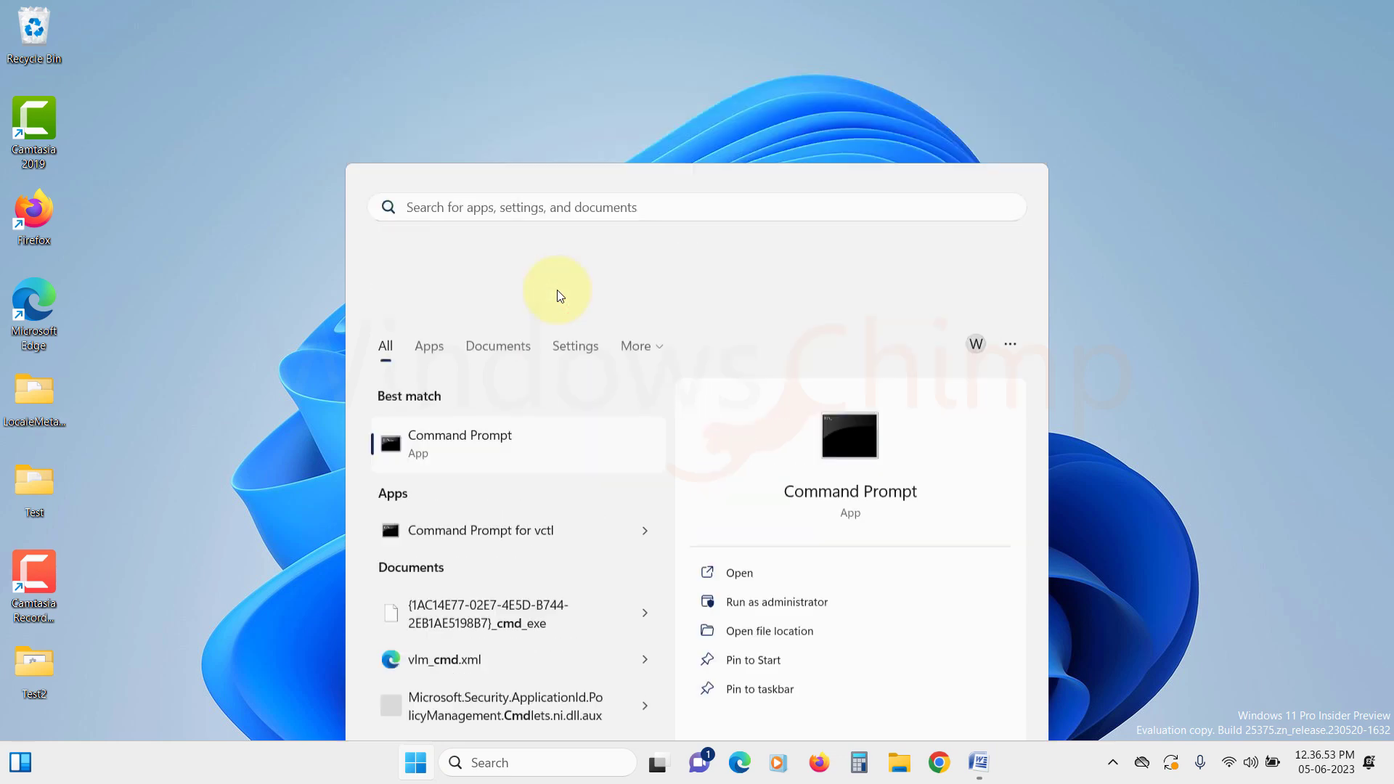
click(777, 601)
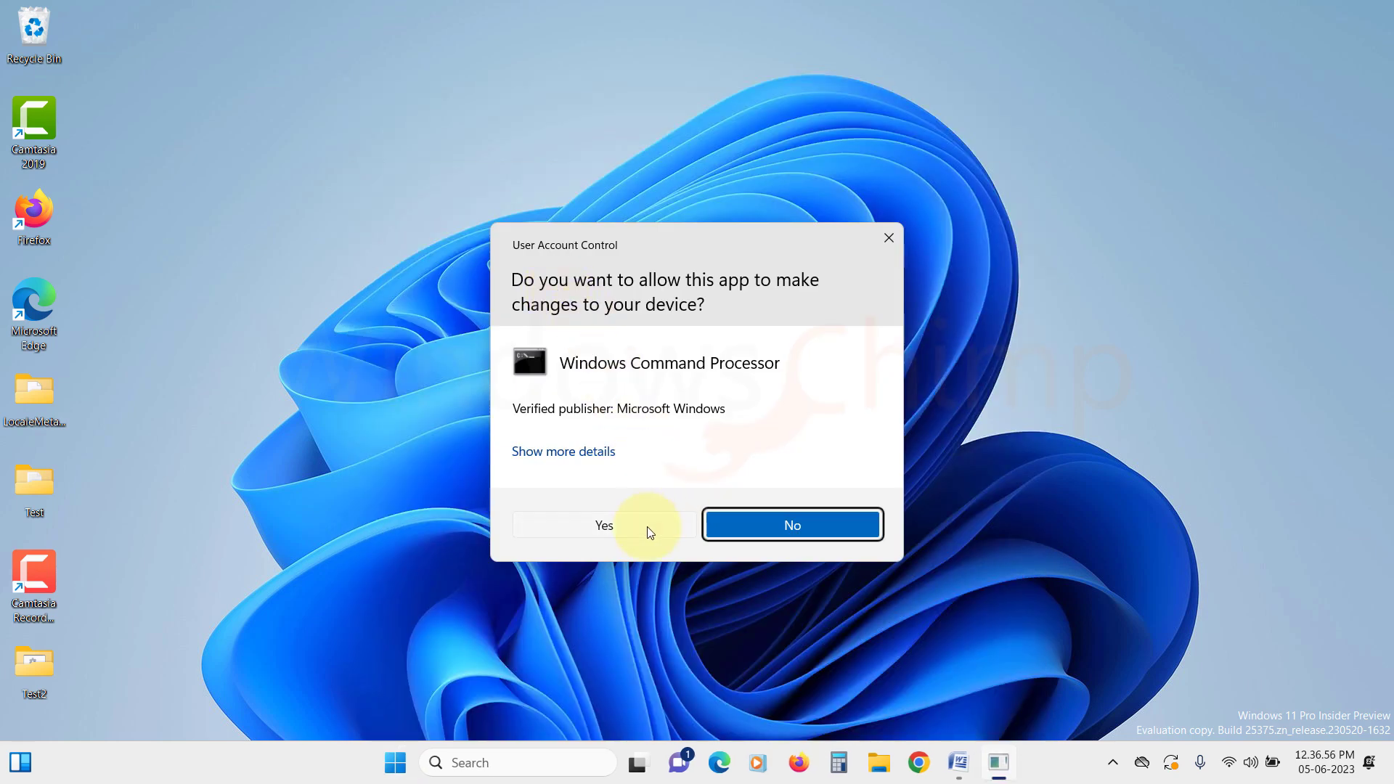
click(604, 526)
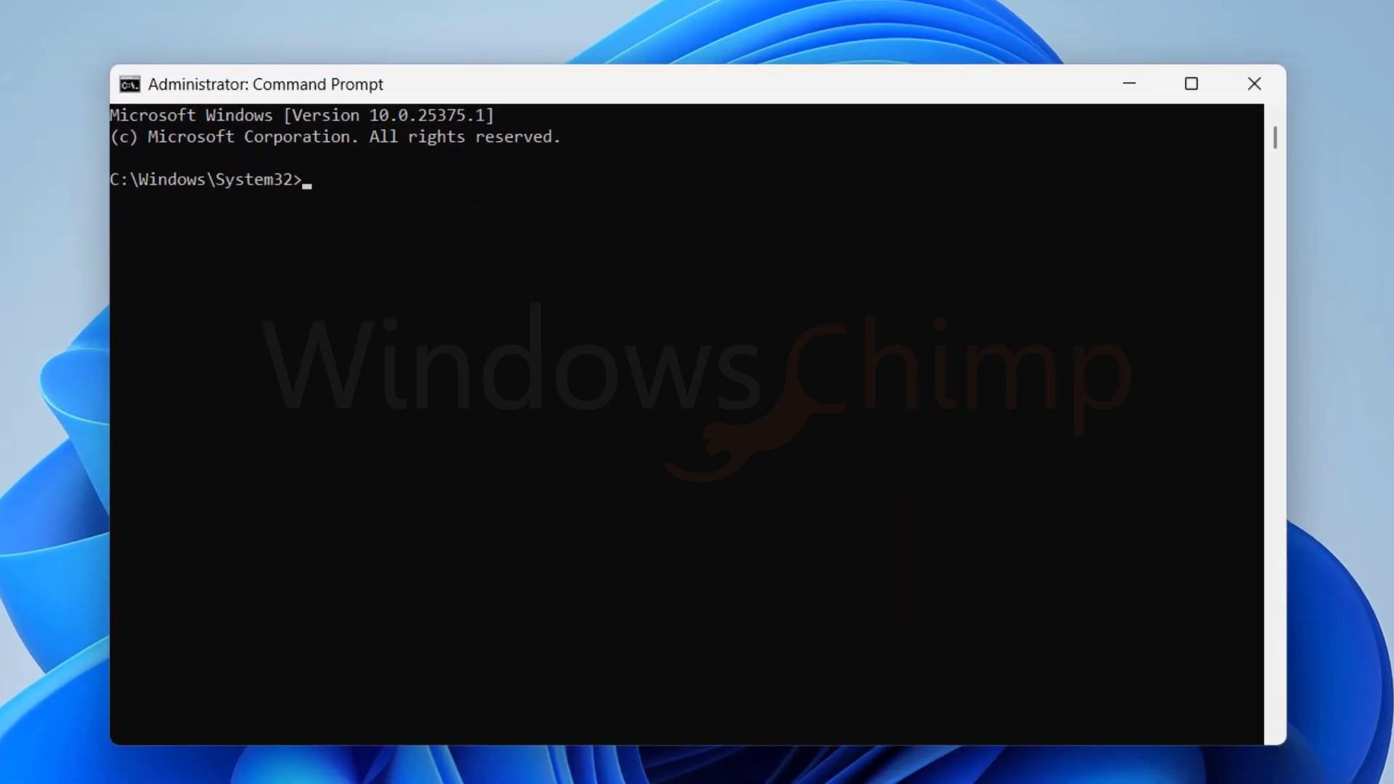
Run 'netsh int ip reset' and 'netsh advfirewall reset', then close Command Prompt
text(netsh int ip reset)
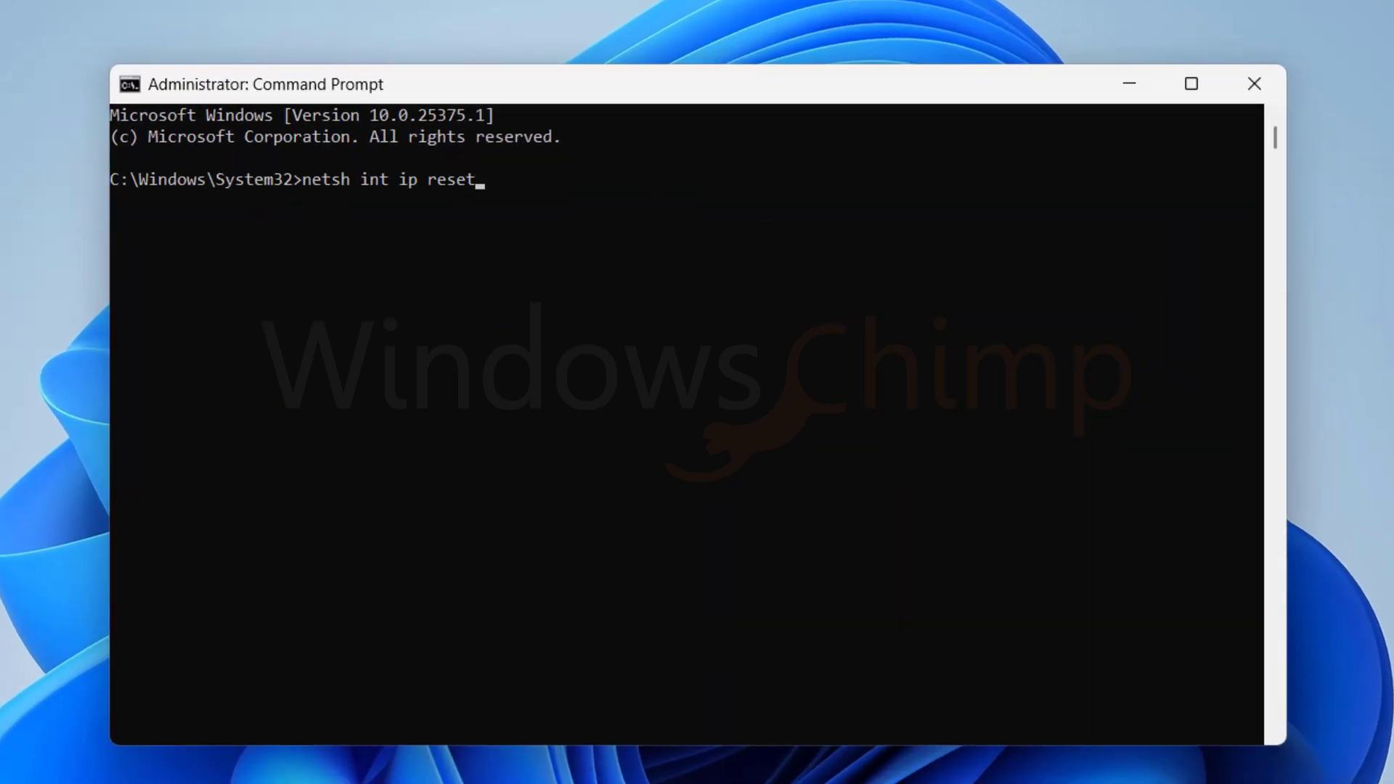
key(Enter)
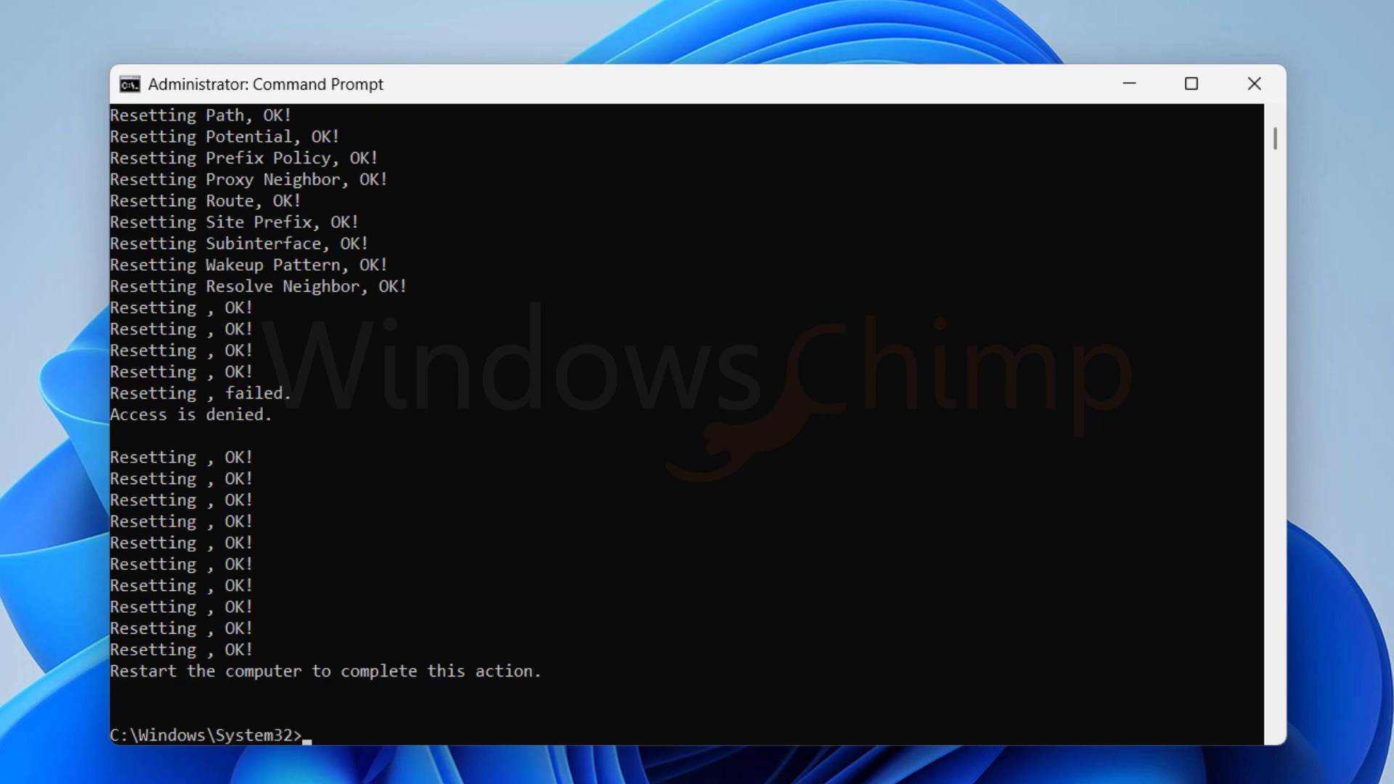
text(netsh advfirewall reset)
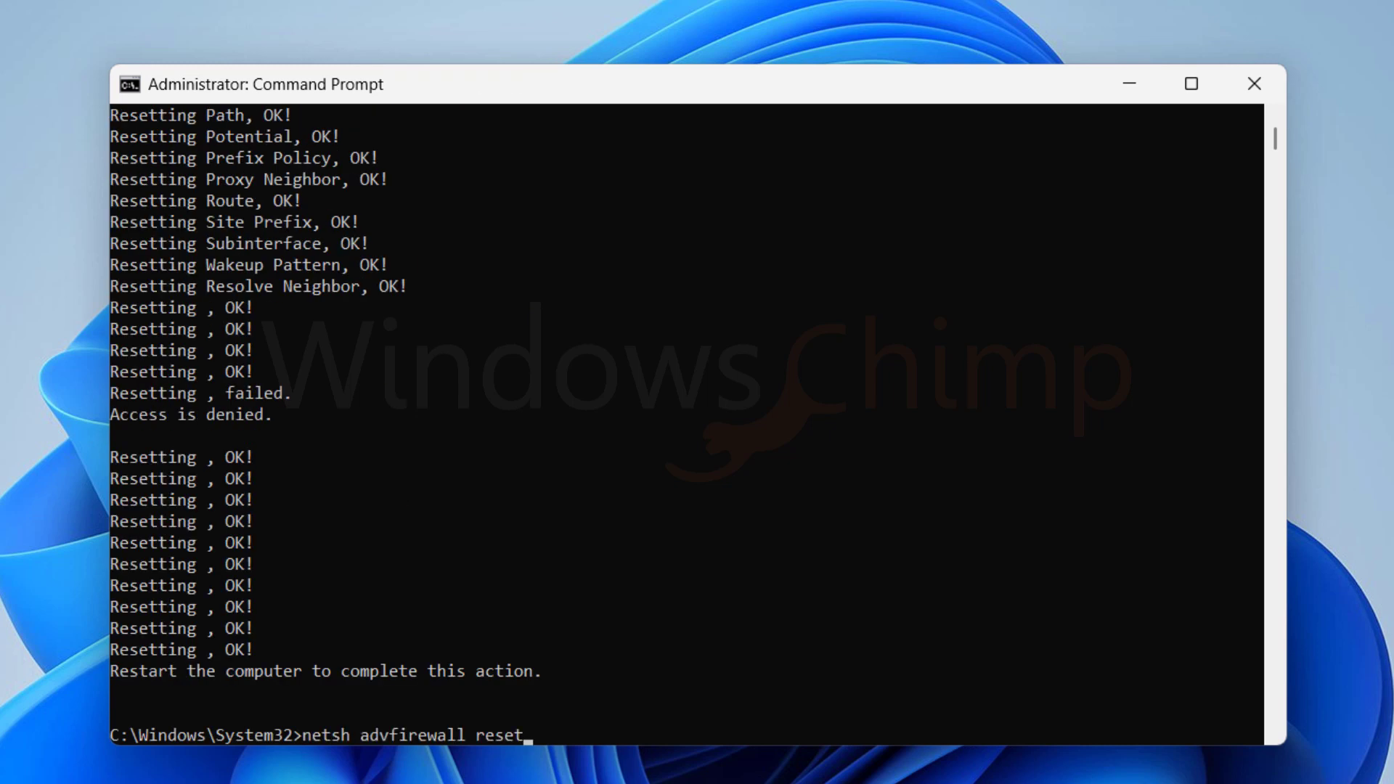
key(Return)
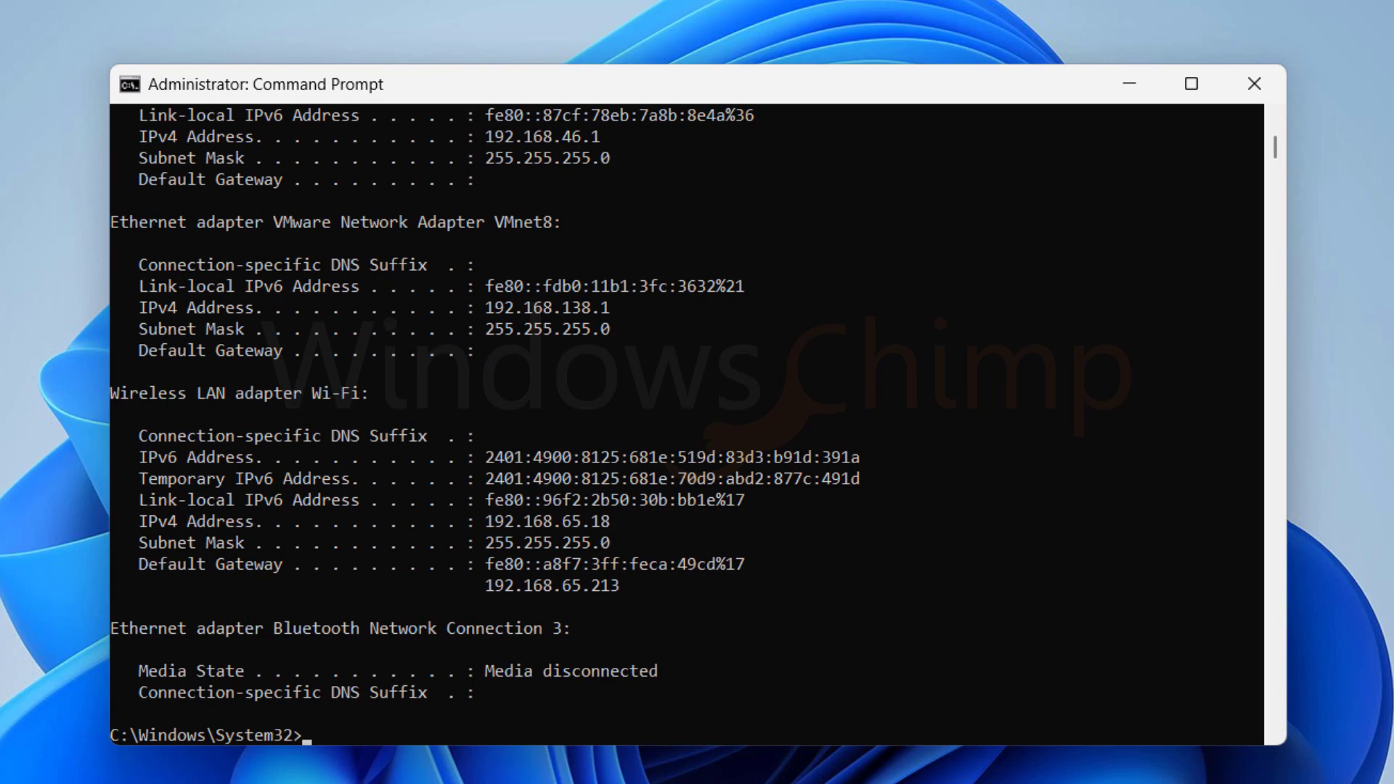
click(1253, 82)
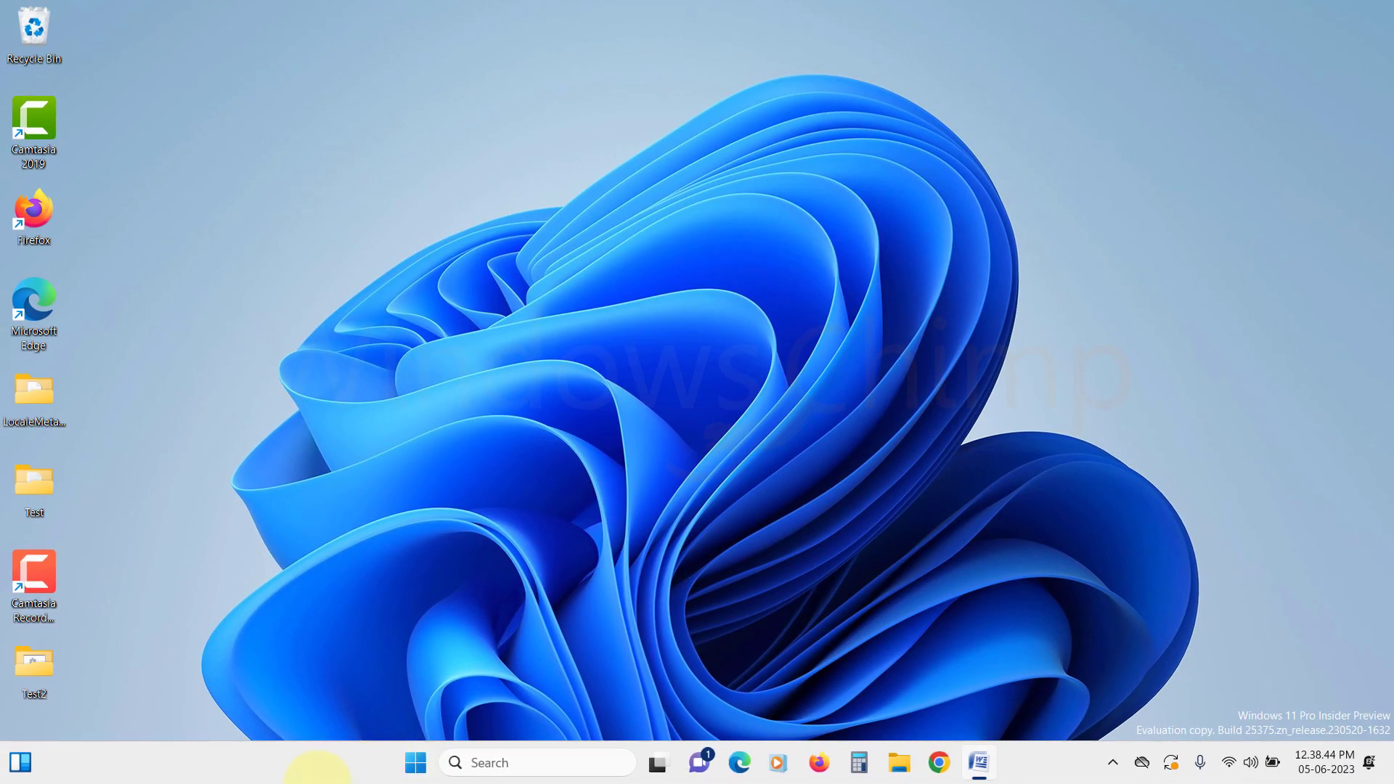